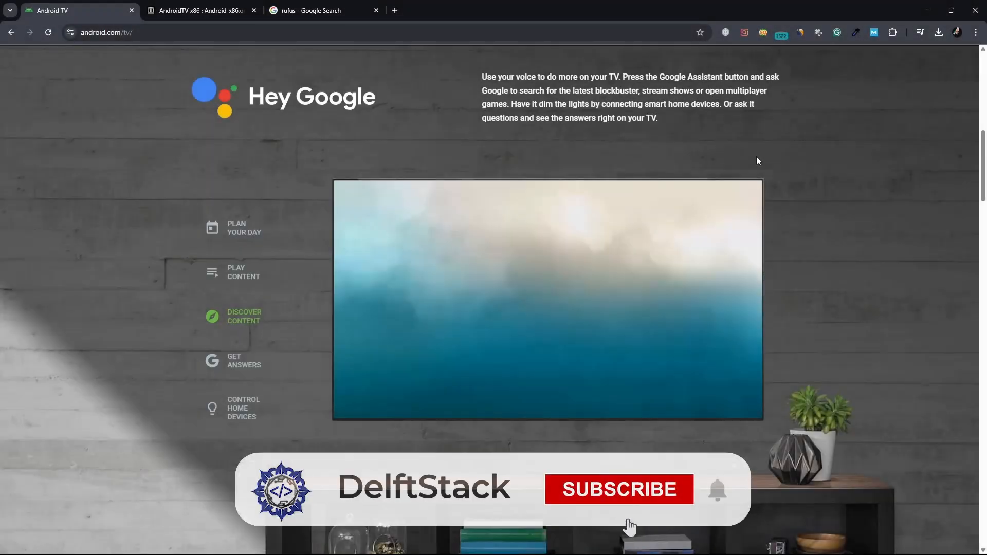
Step: Scroll down through the current page to review its content before leaving it
scroll("down", 3)
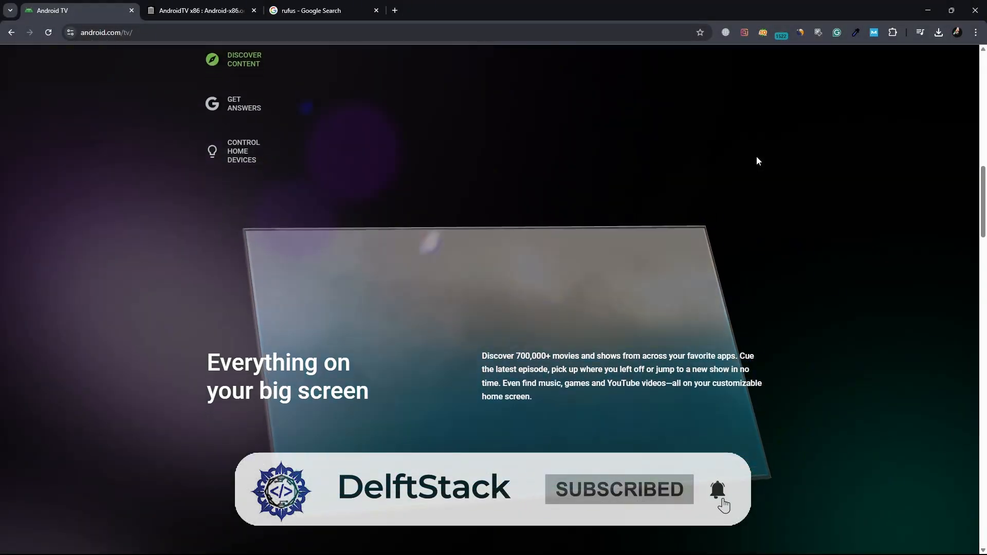
scroll("down", 3)
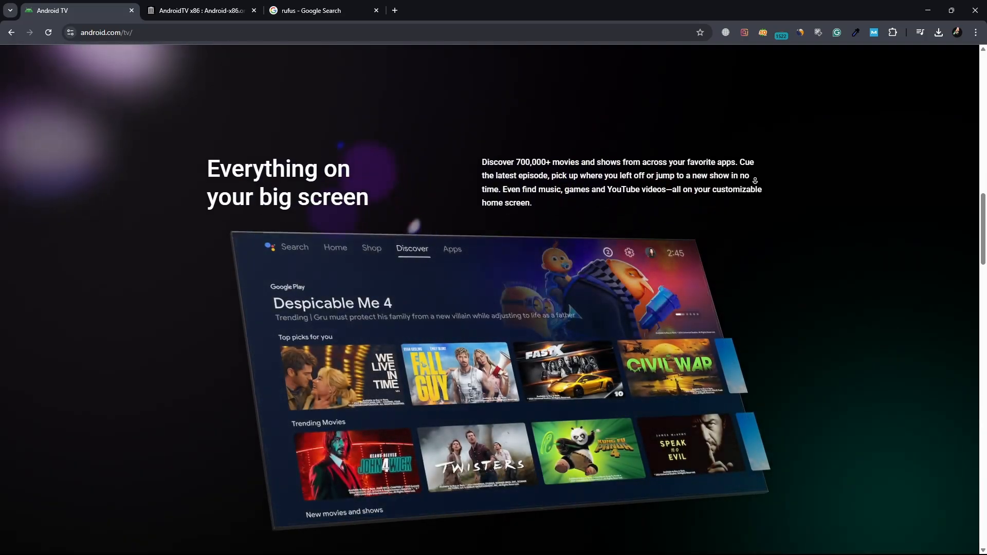
scroll("down", 3)
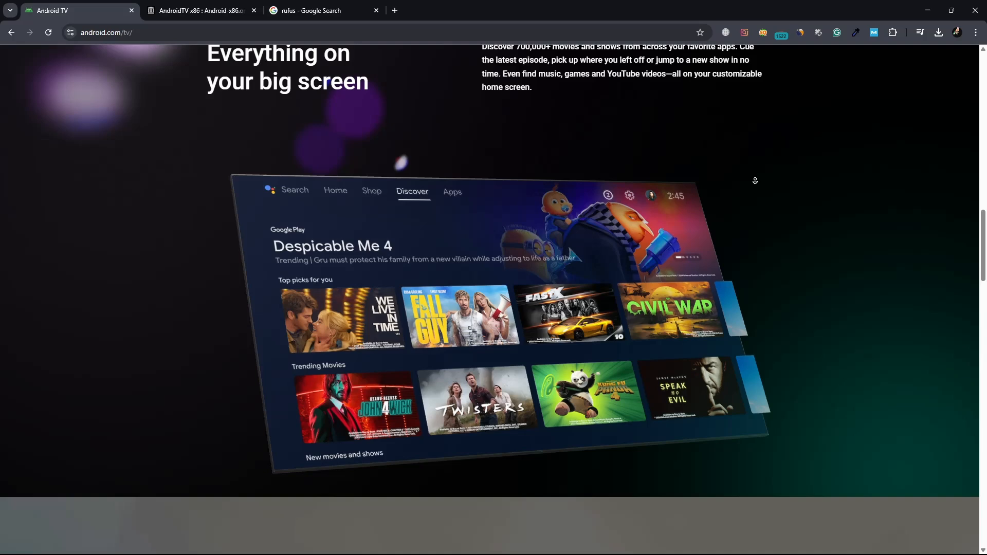
scroll("down", 3)
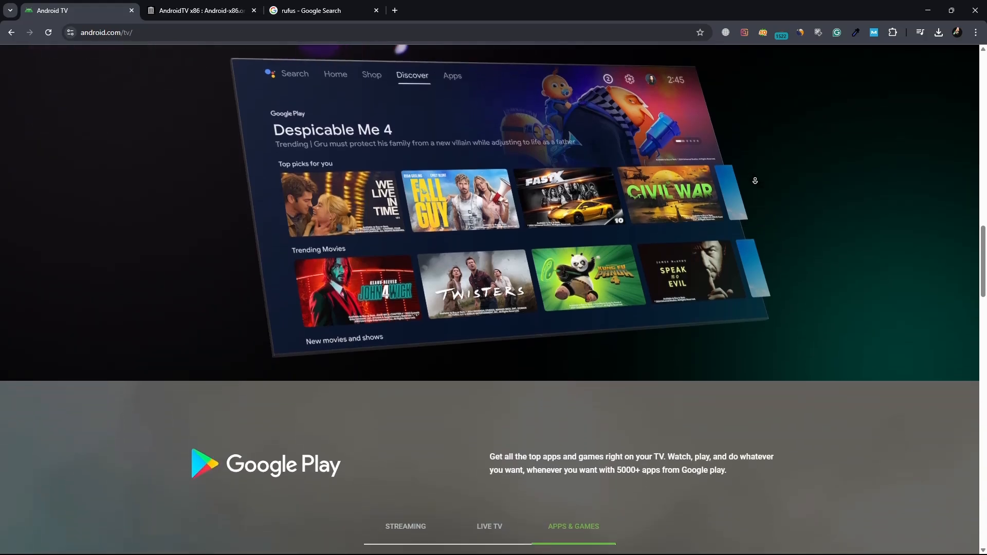
scroll("down", 3)
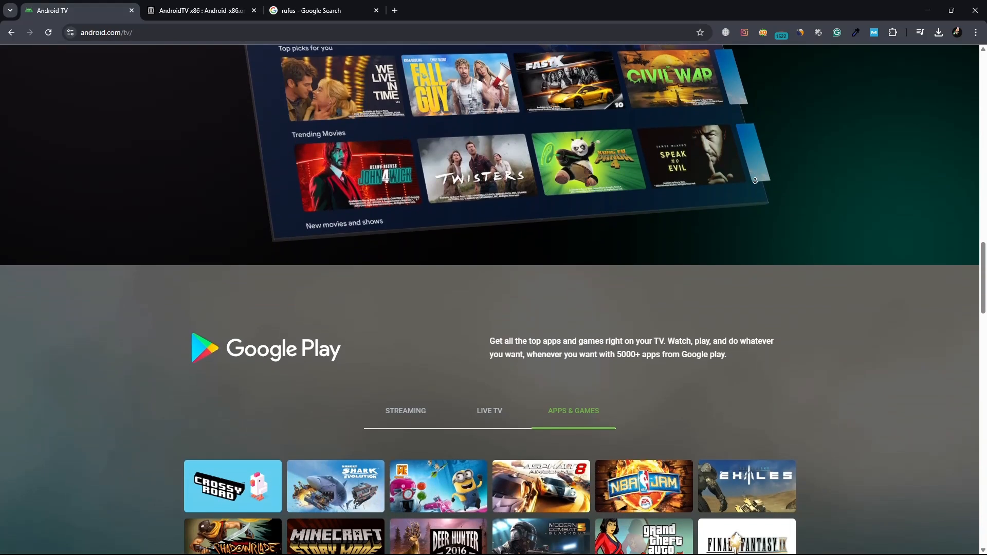
scroll("down", 3)
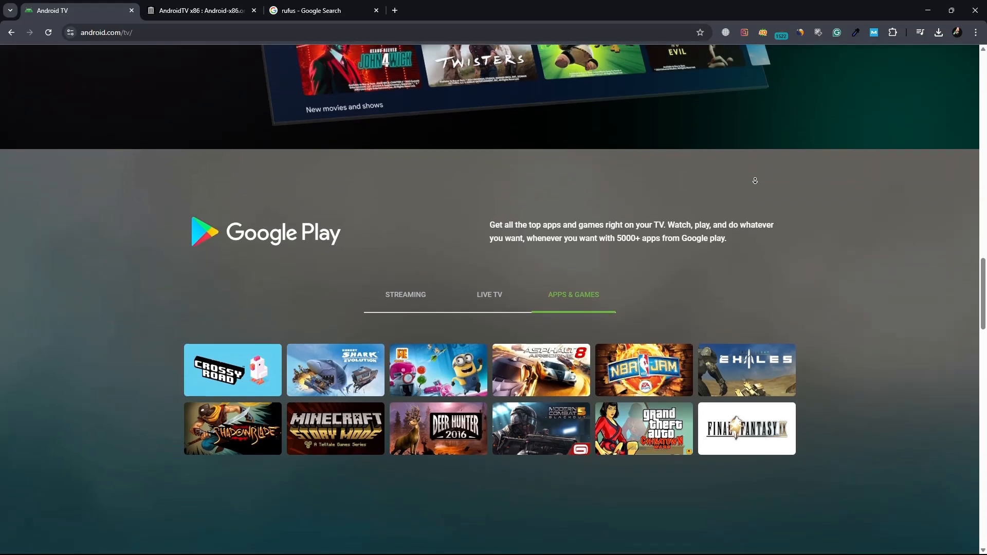
scroll("down", 3)
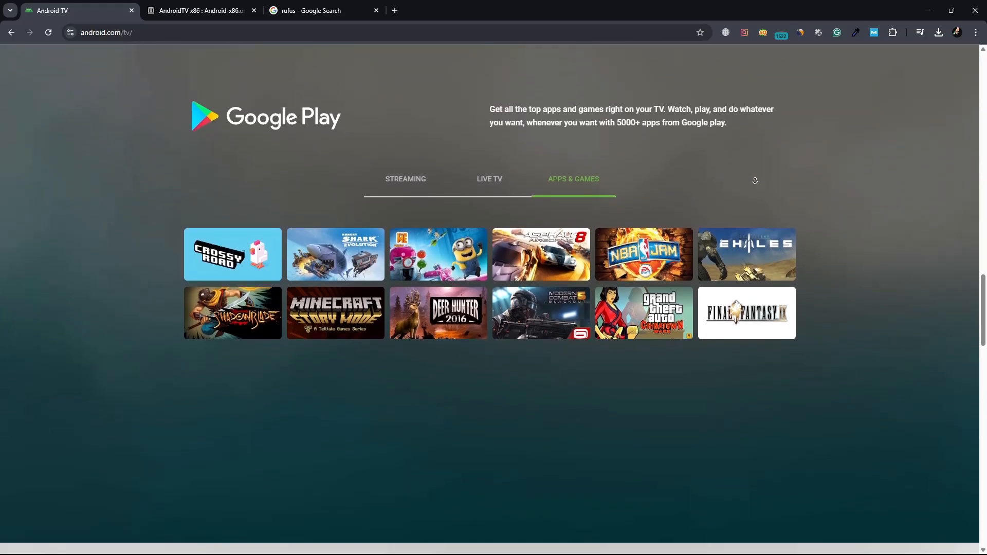
scroll("down", 3)
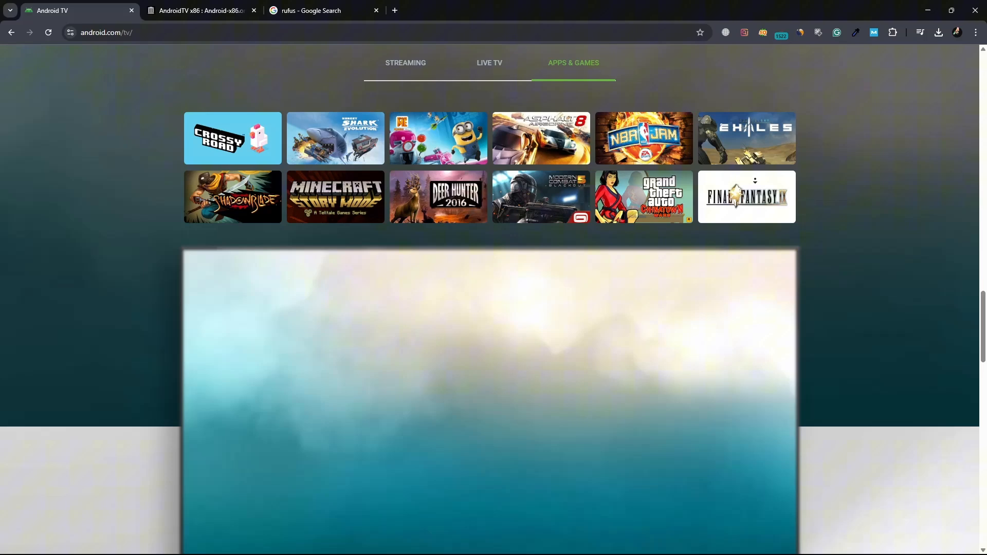
scroll("down", 3)
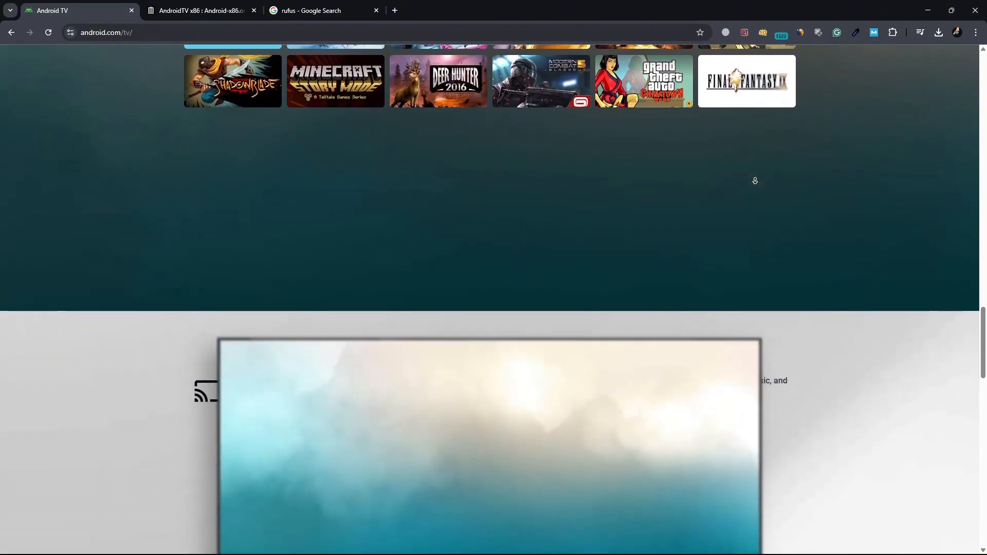
scroll("down", 3)
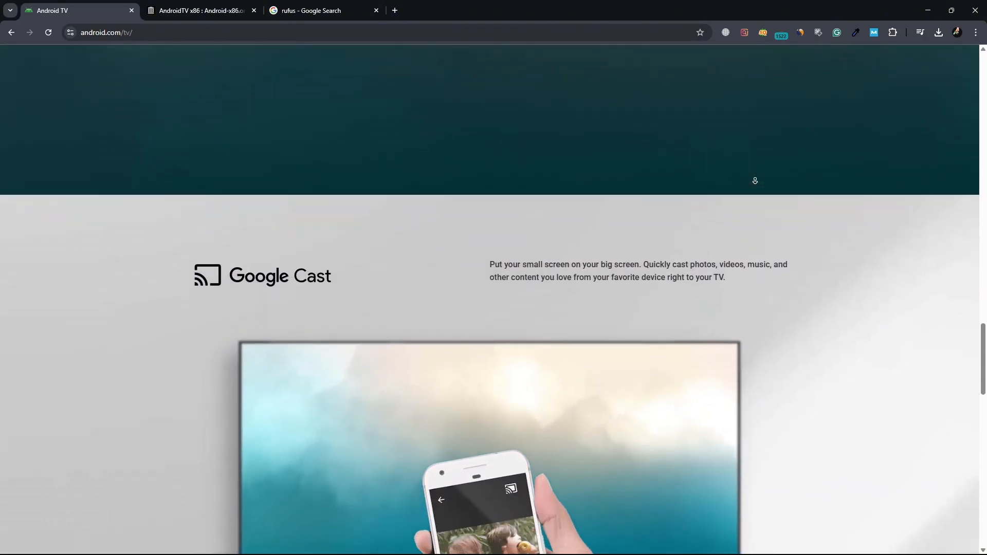
scroll("down", 3)
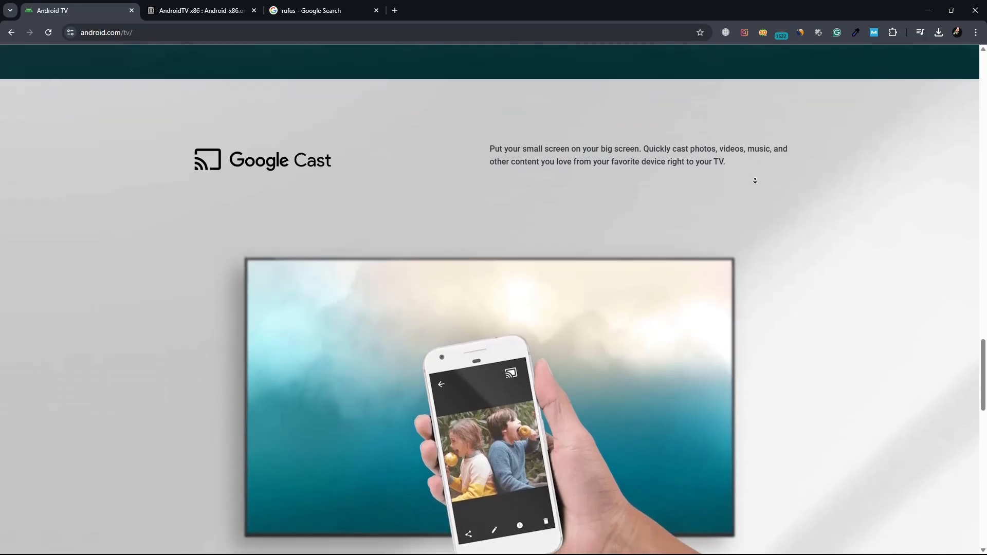
scroll("down", 3)
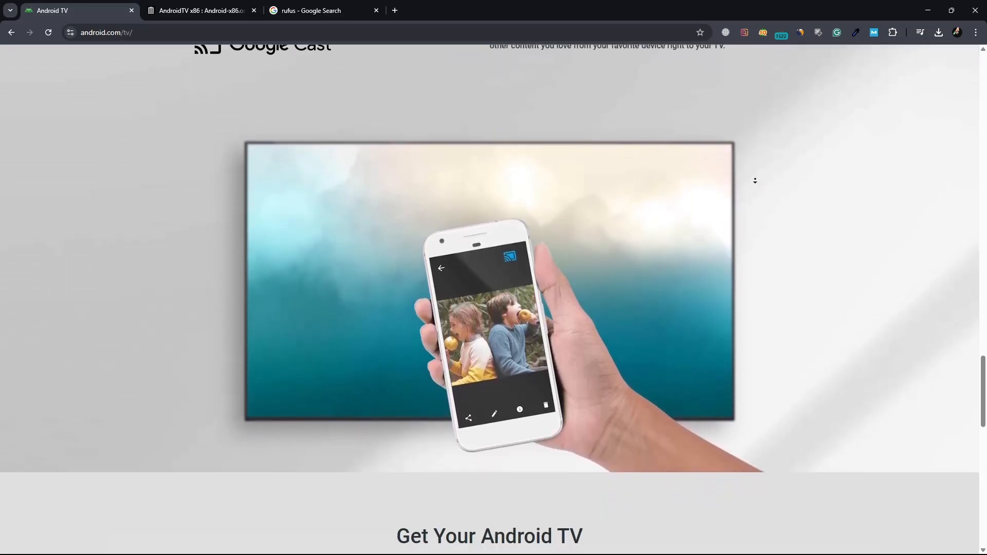
scroll("down", 3)
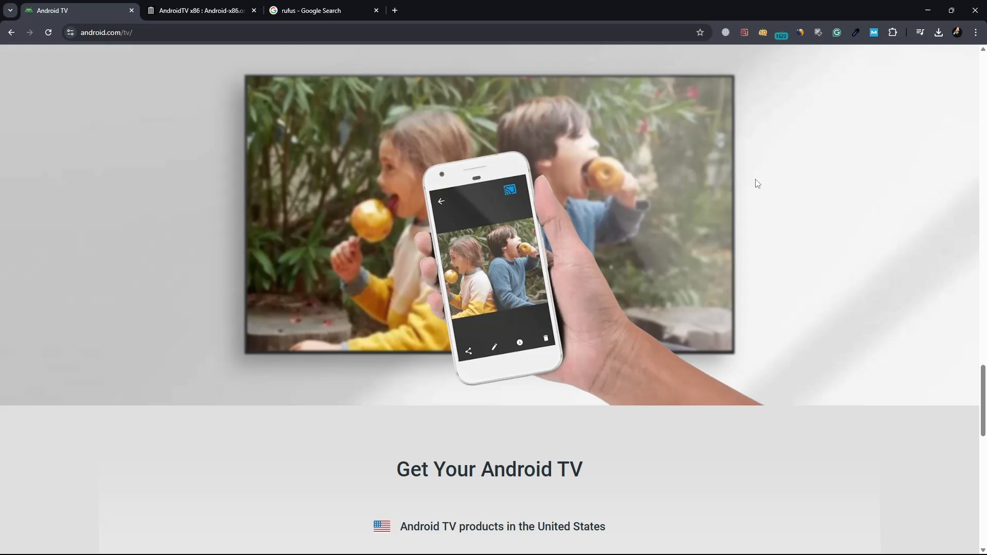
scroll("up", 3)
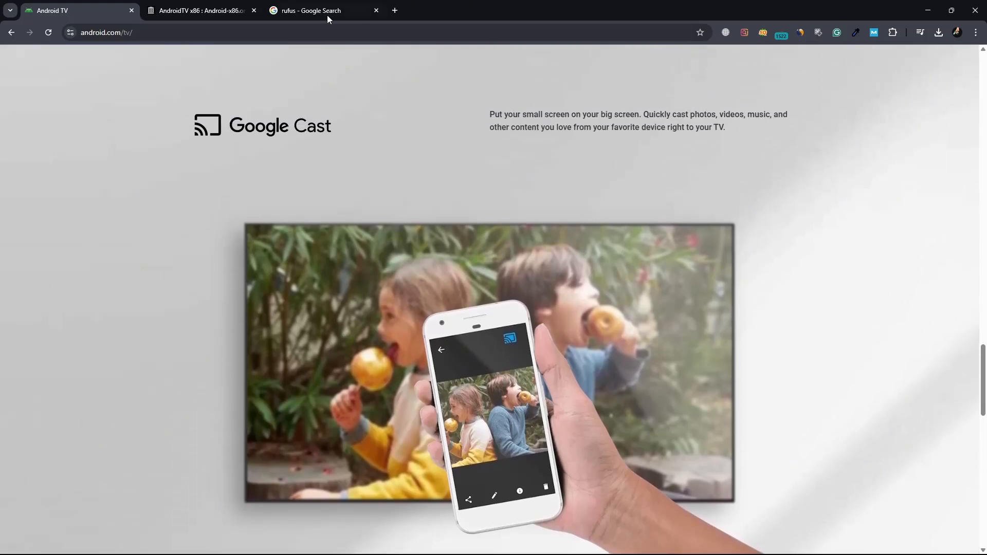
Step: Bring up the AndroidTV x86 item and expand its ISO IMAGE list showing 15 files
left_click(198, 11)
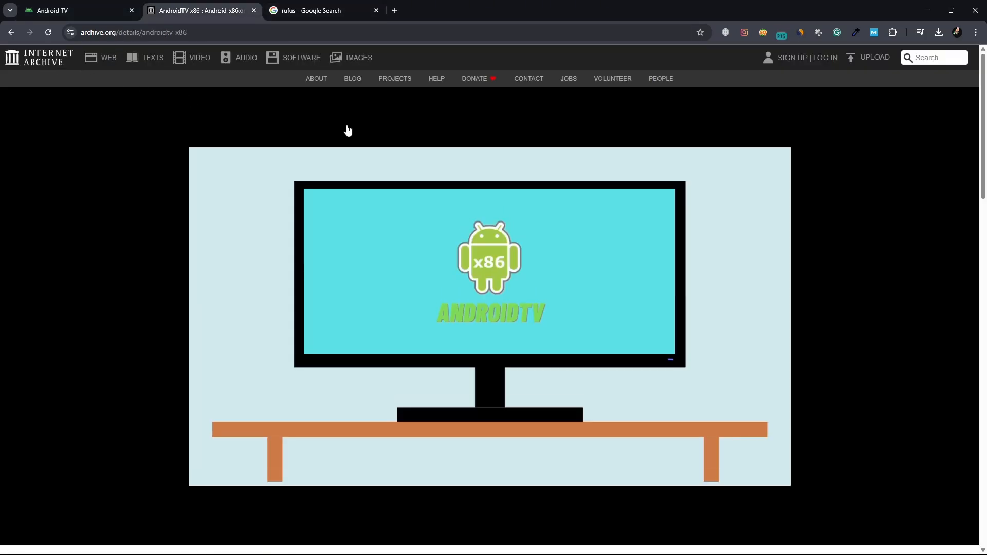
scroll("down", 3)
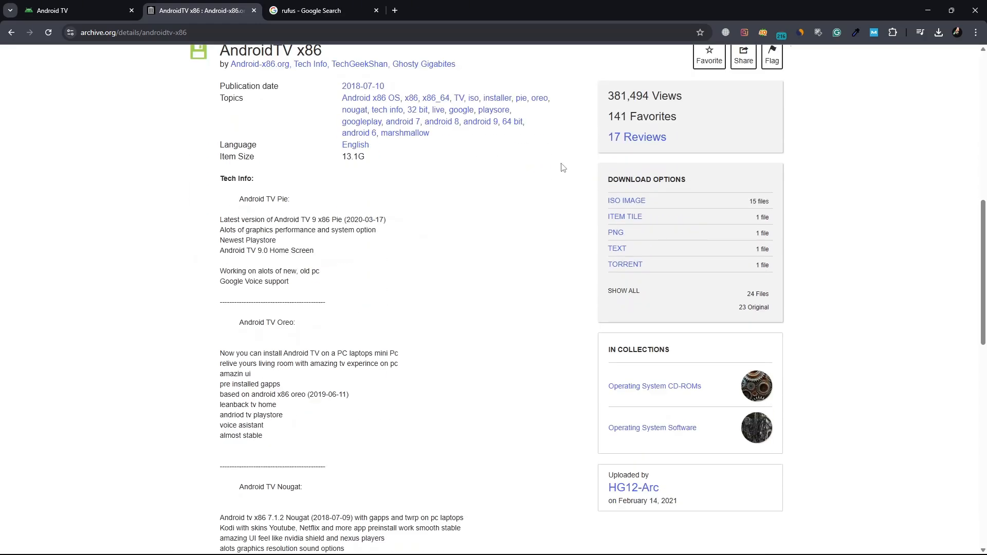
left_click(626, 201)
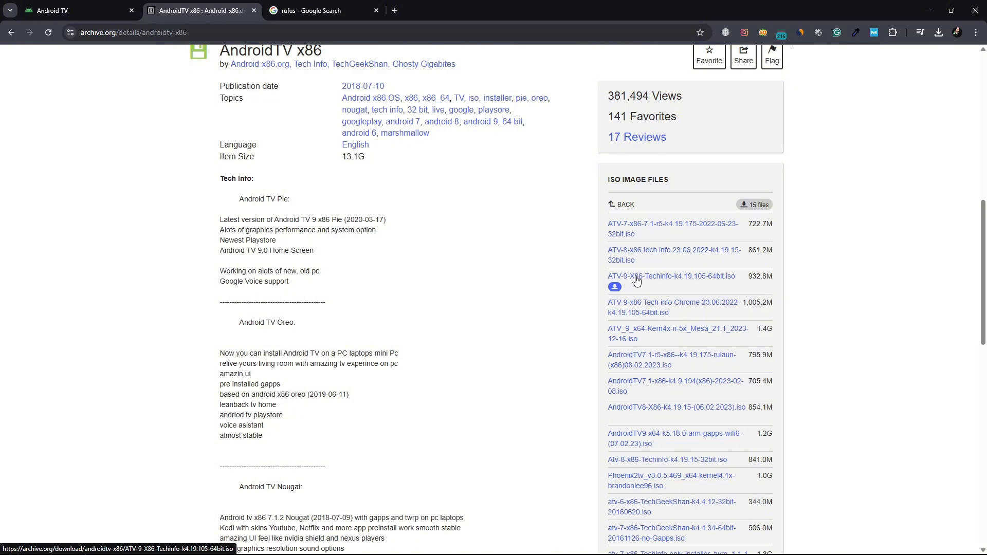
mouse_move(560, 253)
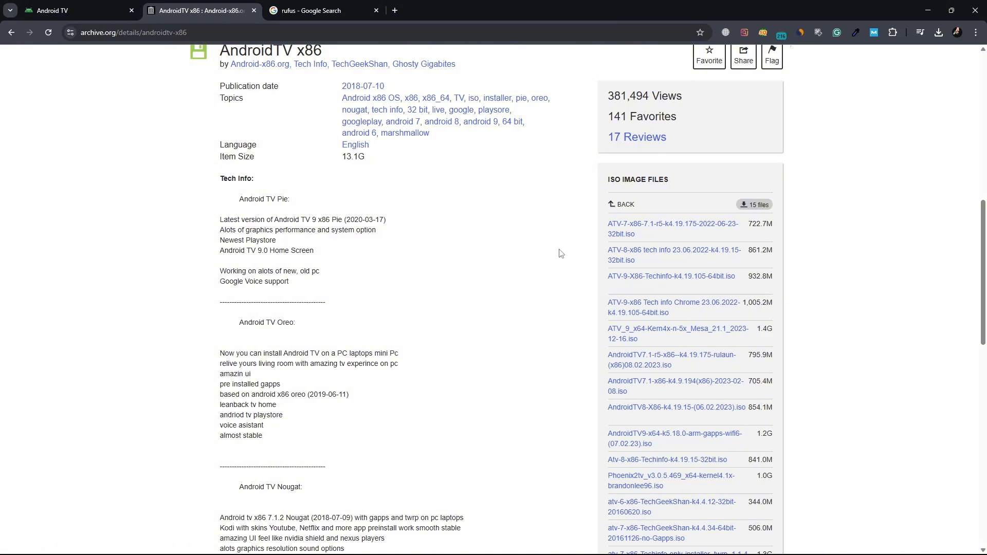
scroll("up", 3)
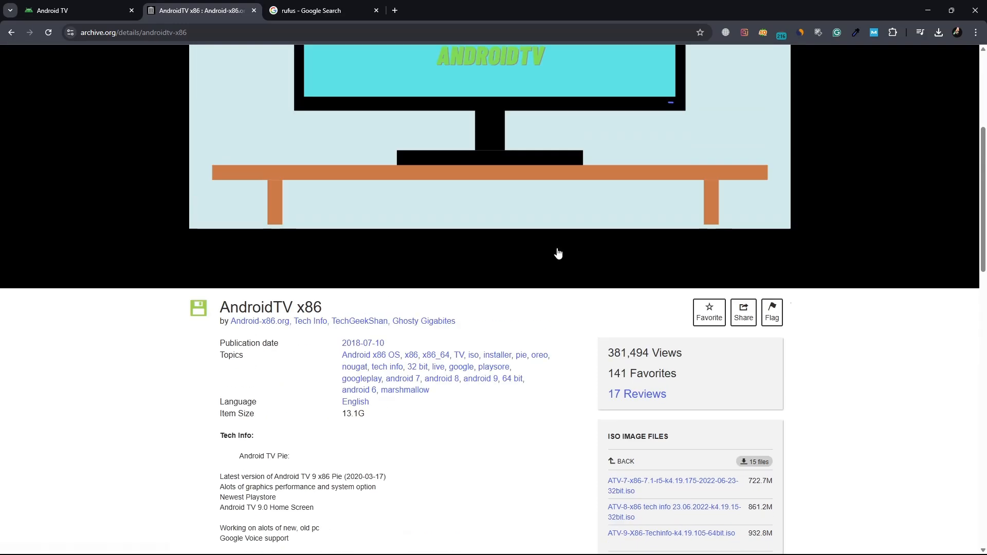
Step: Reach rufus.ie from the search results and bring the latest-releases download table into view
left_click(323, 11)
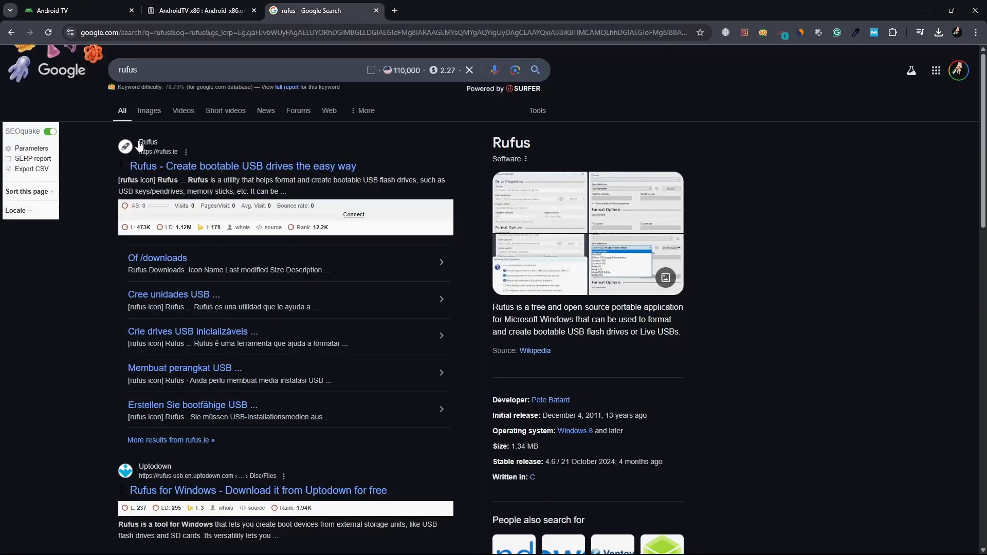
left_click(241, 165)
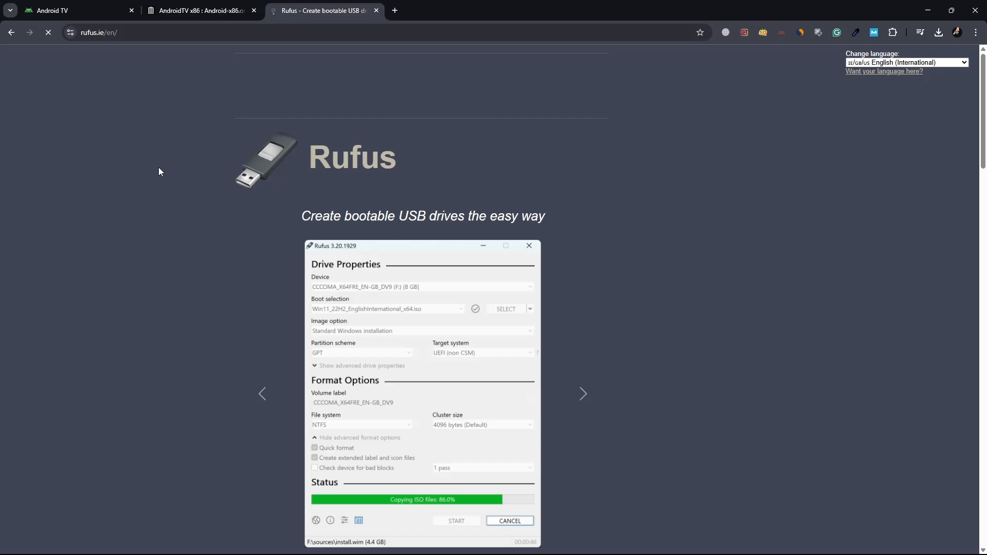
scroll("down", 3)
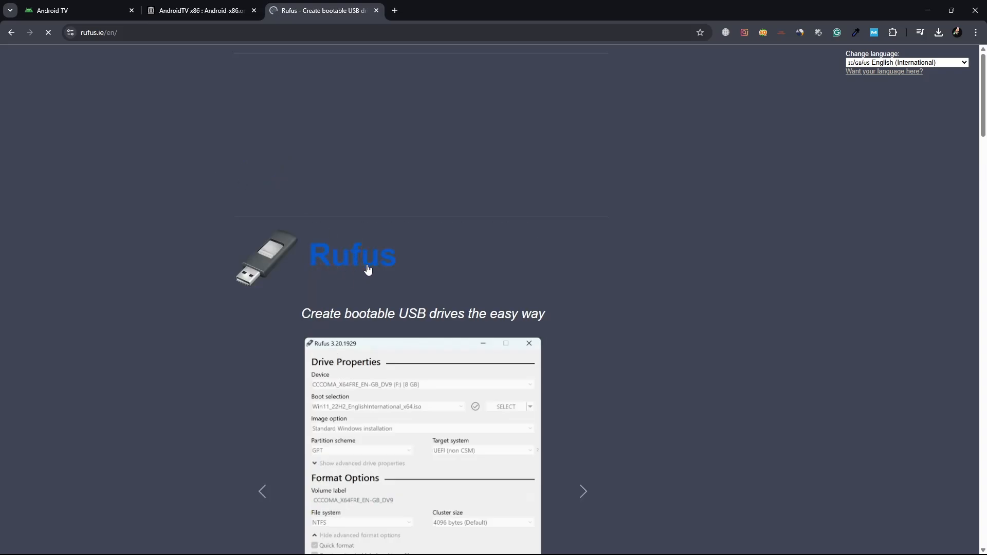
scroll("down", 3)
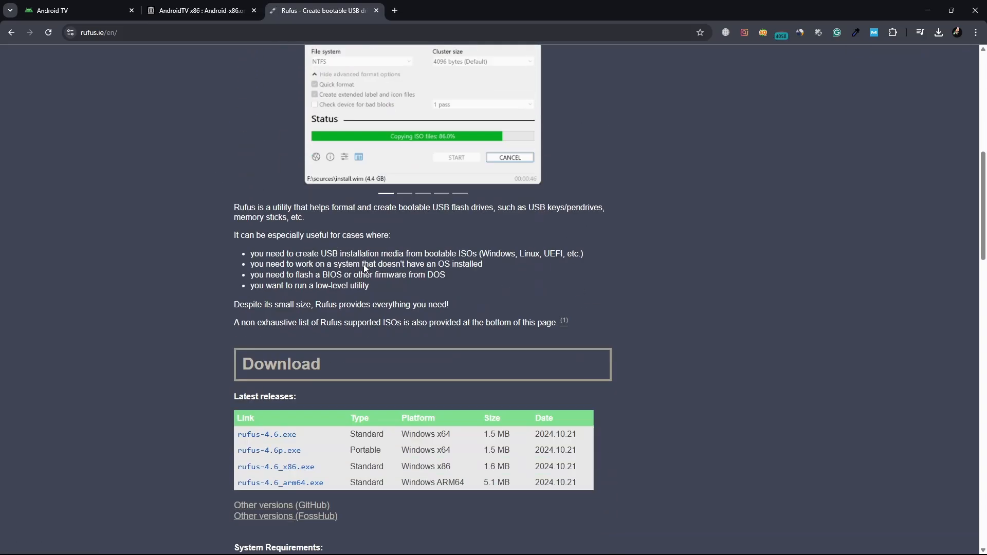
scroll("down", 3)
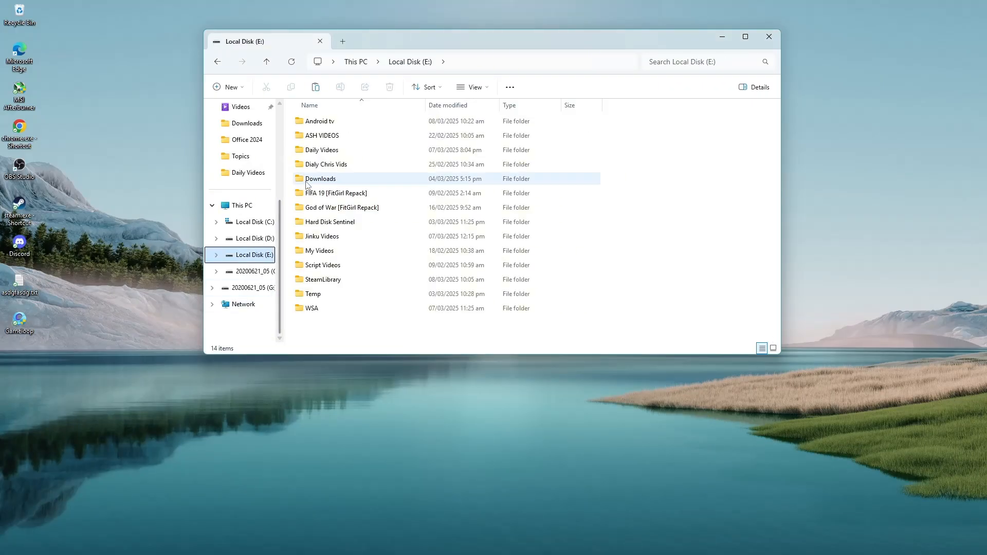
Step: Enter the Android tv folder holding the ATV-9 ISO and rufus-4.6.exe
double_click(317, 121)
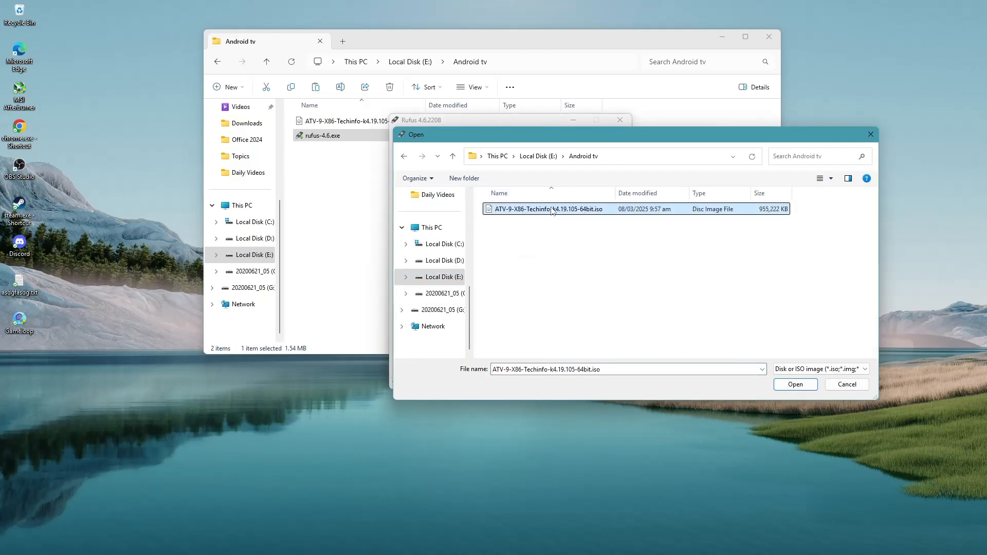
Step: Load the ATV-9 x86 ISO as the boot image and keep GPT as the partition scheme
left_click(795, 384)
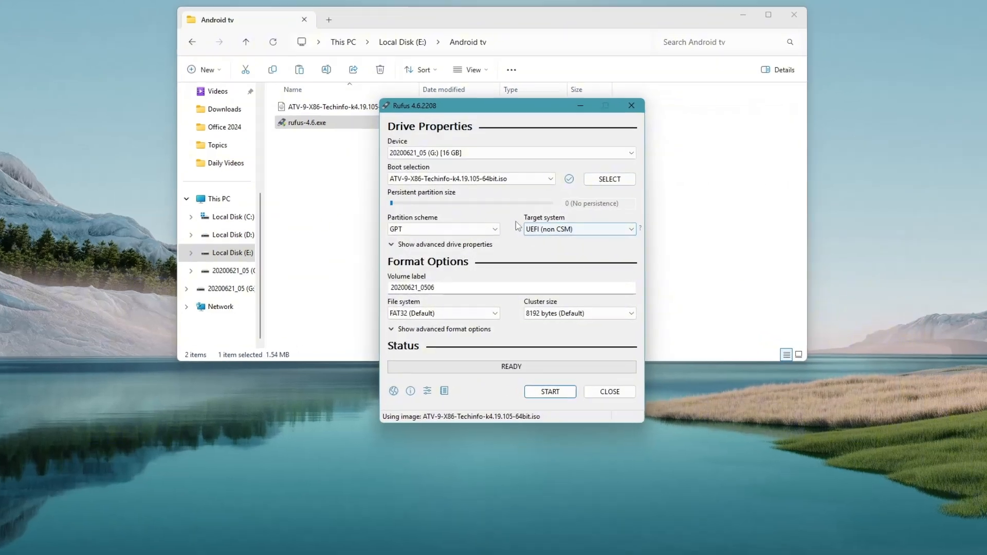
left_click(442, 229)
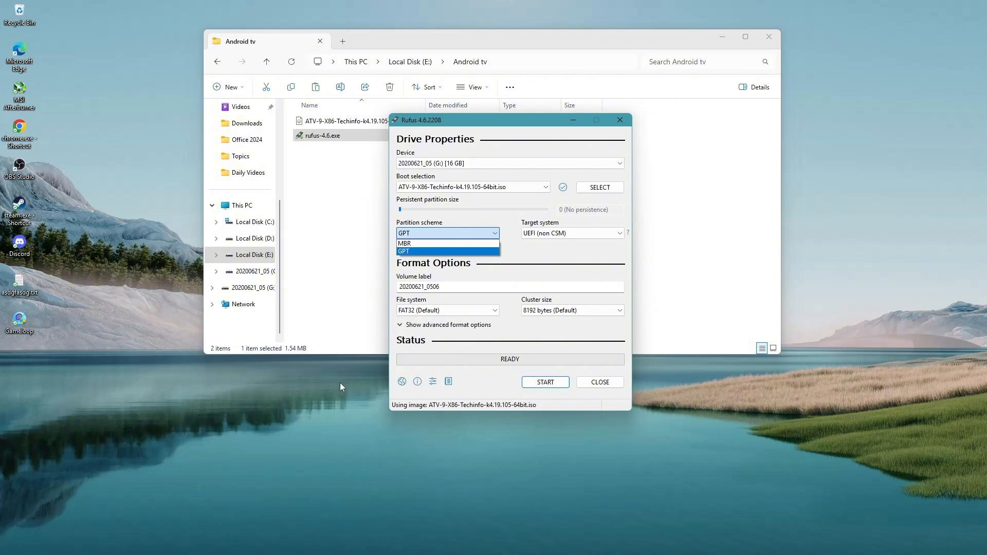
left_click(447, 251)
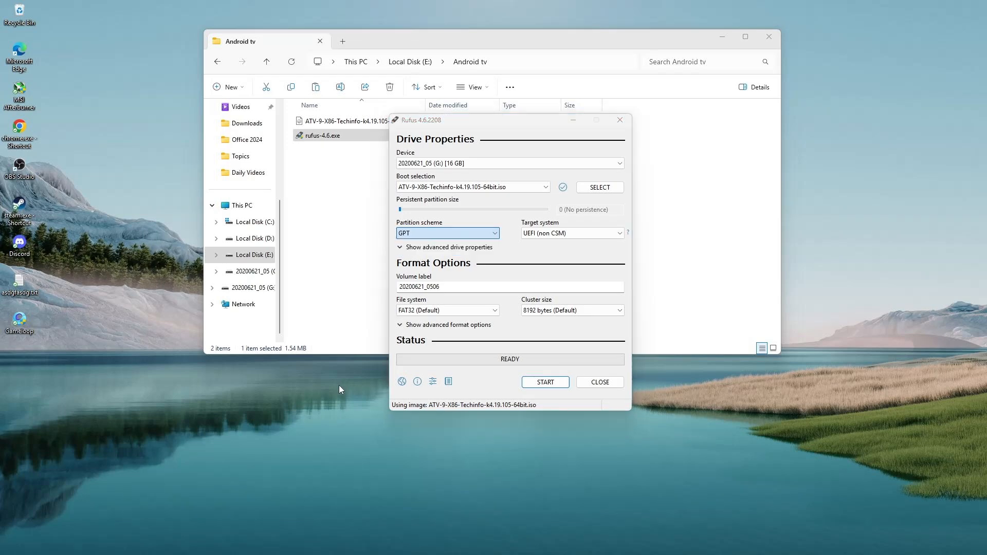
Step: Bring up Disk 3's Volumes properties in Disk Management, showing a removable GPT disk
right_click(123, 542)
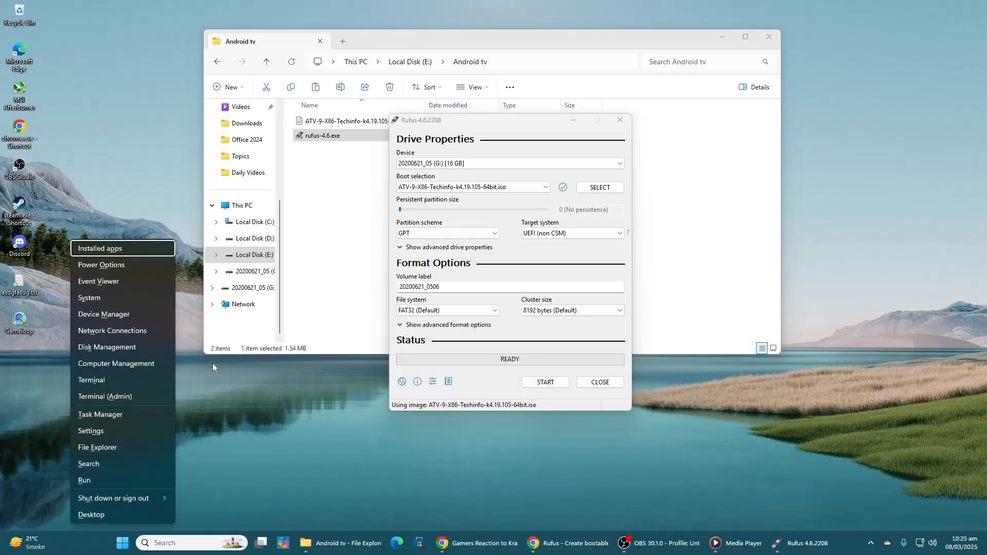
left_click(113, 351)
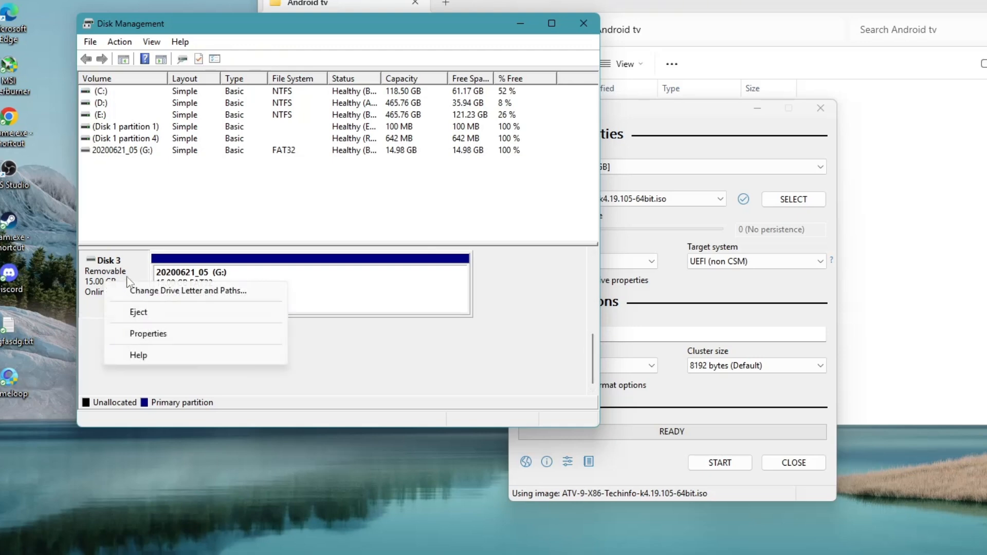
left_click(148, 333)
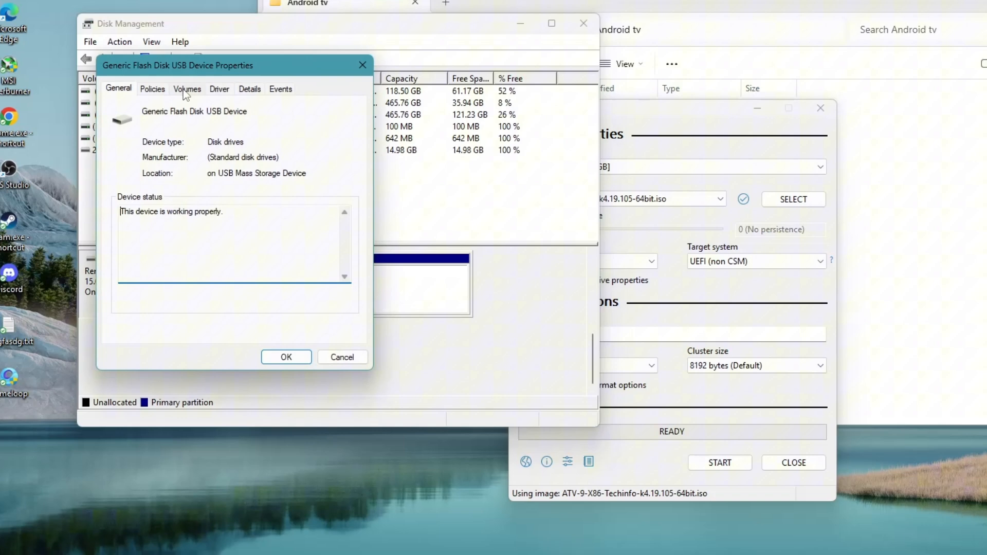
left_click(187, 89)
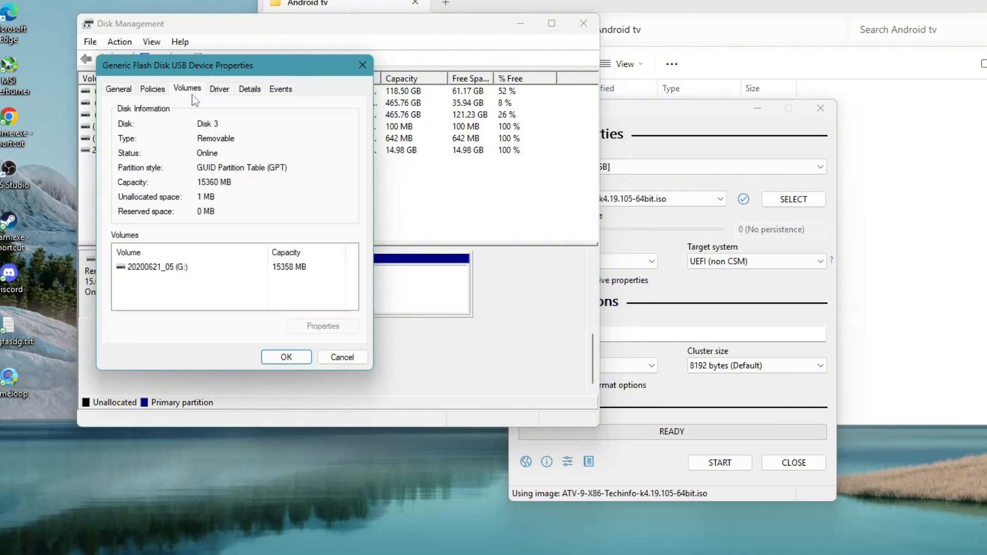
mouse_move(262, 178)
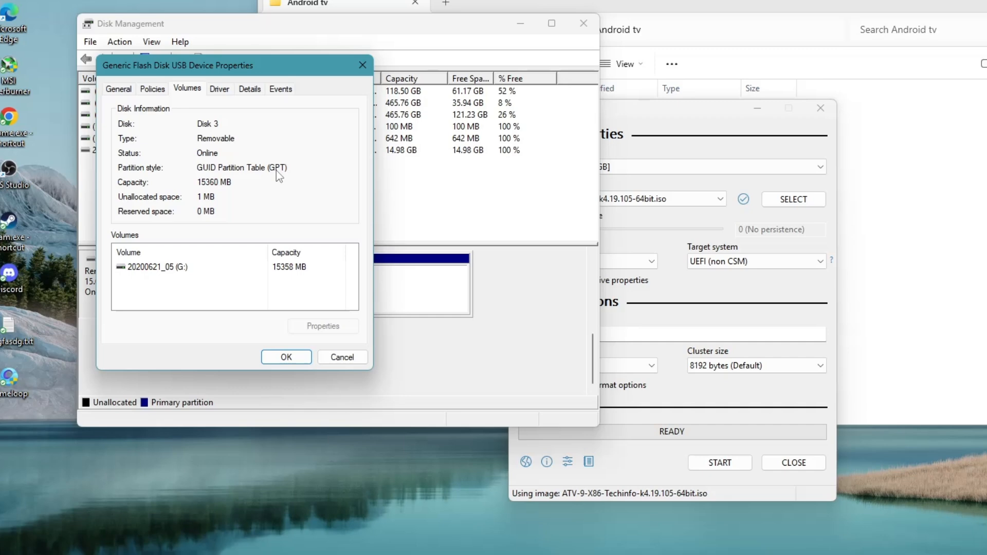
mouse_move(310, 125)
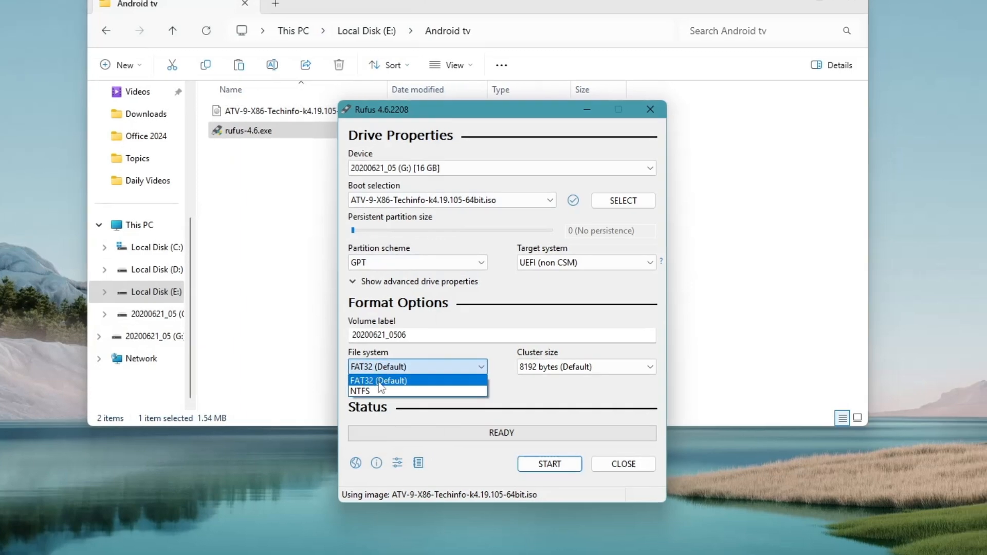
mouse_move(378, 388)
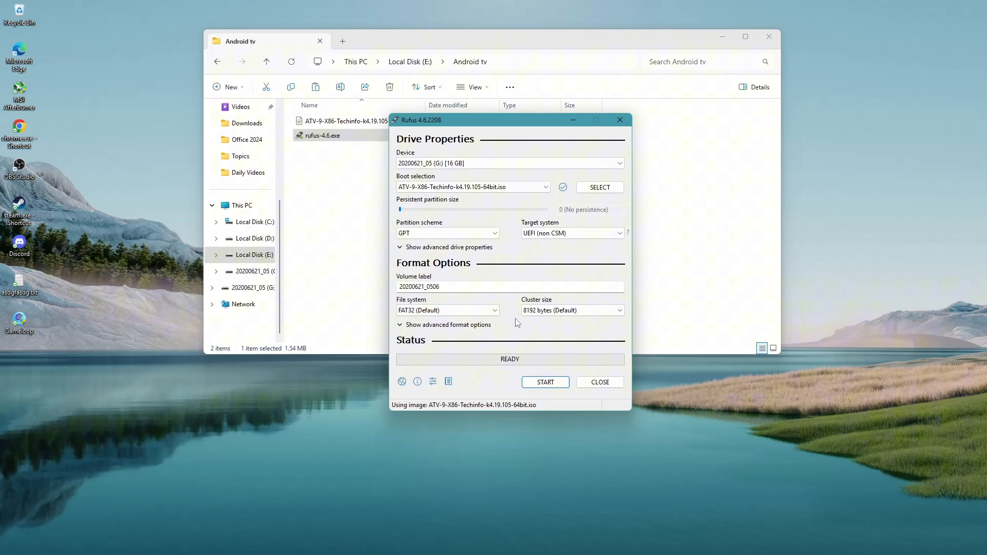
mouse_move(517, 323)
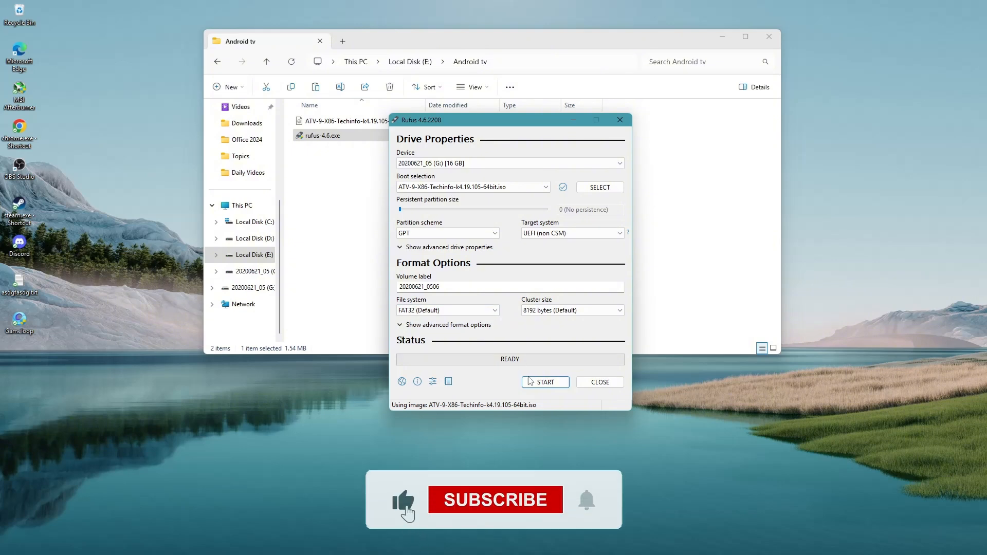
mouse_move(545, 383)
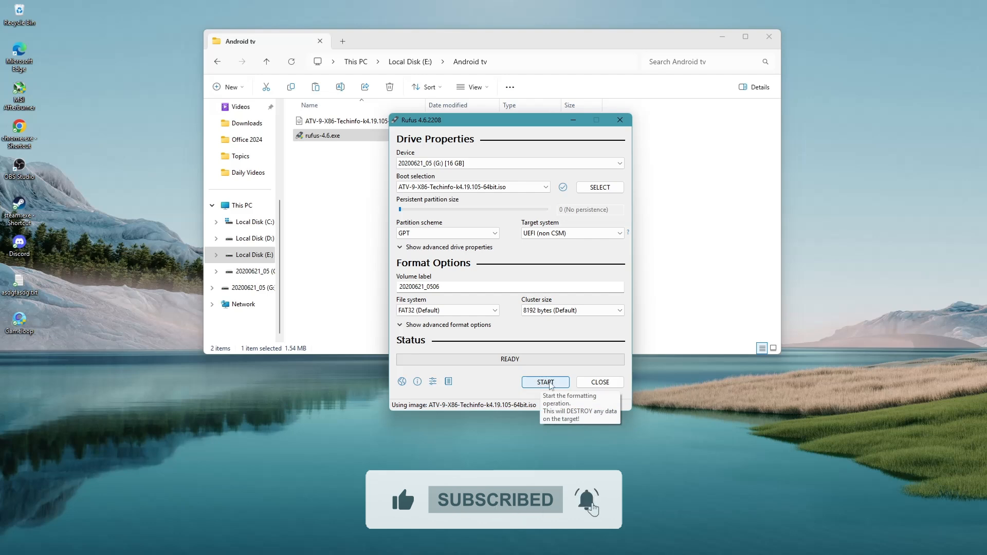
Step: Start writing the ISO to the USB drive in recommended ISO Image mode and confirm the warning
left_click(545, 383)
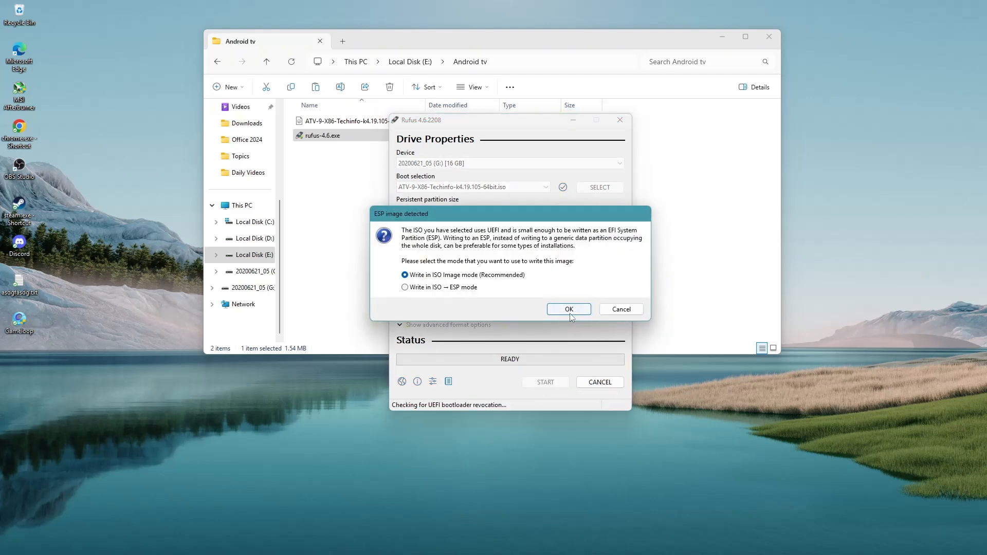
left_click(567, 309)
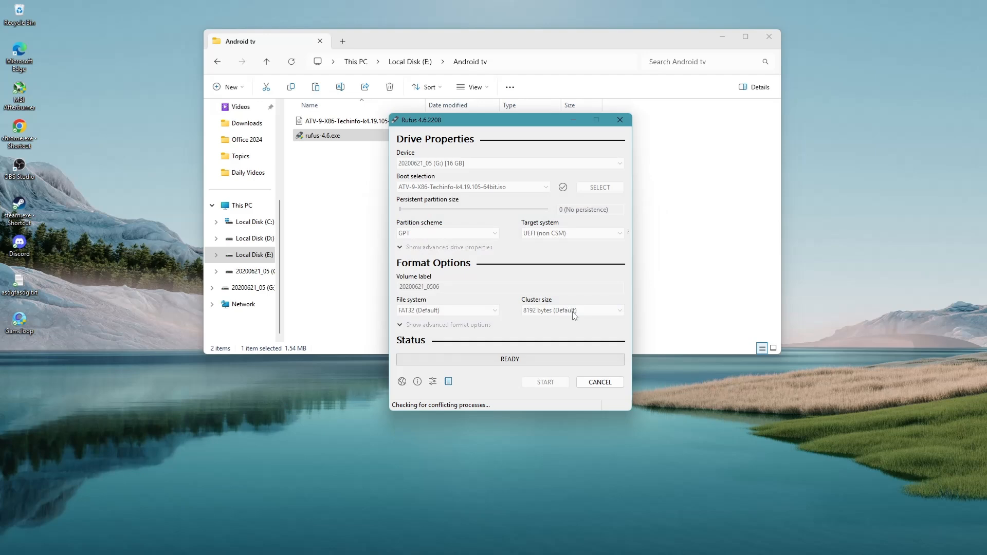
left_click(545, 383)
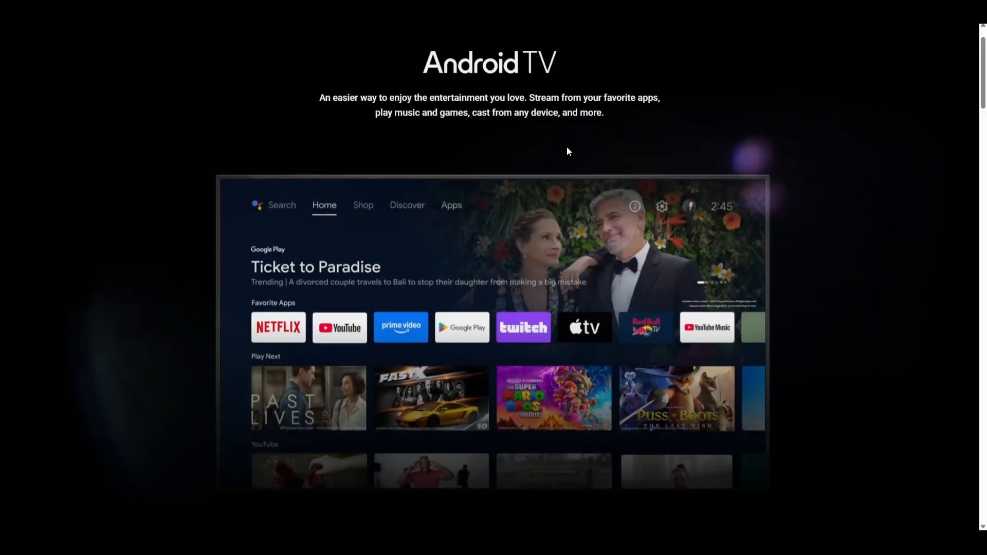
mouse_move(442, 75)
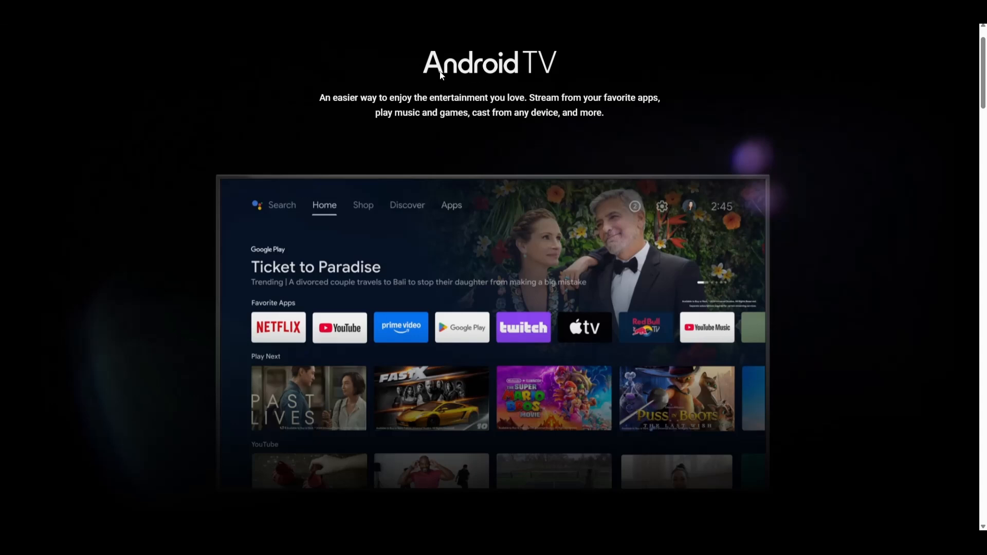
mouse_move(369, 99)
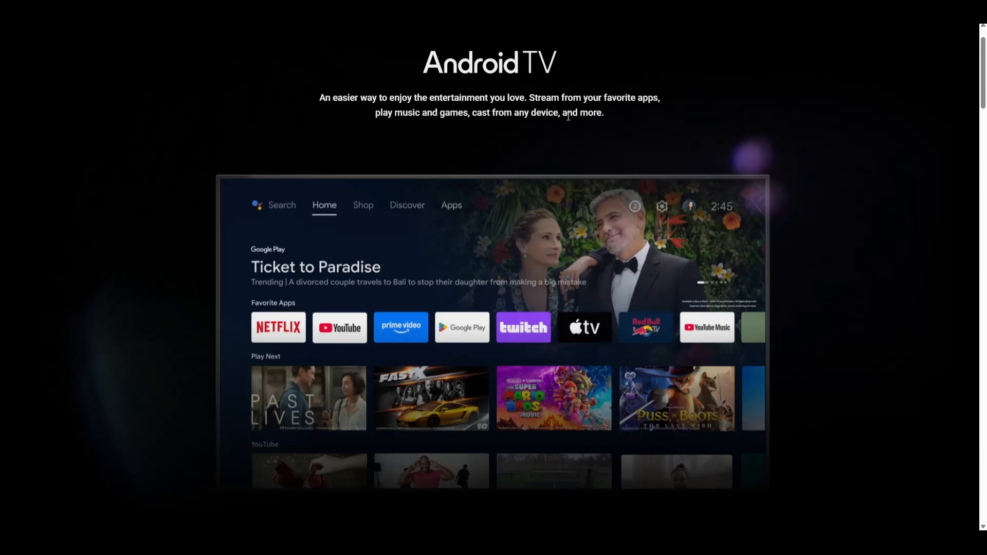
mouse_move(683, 130)
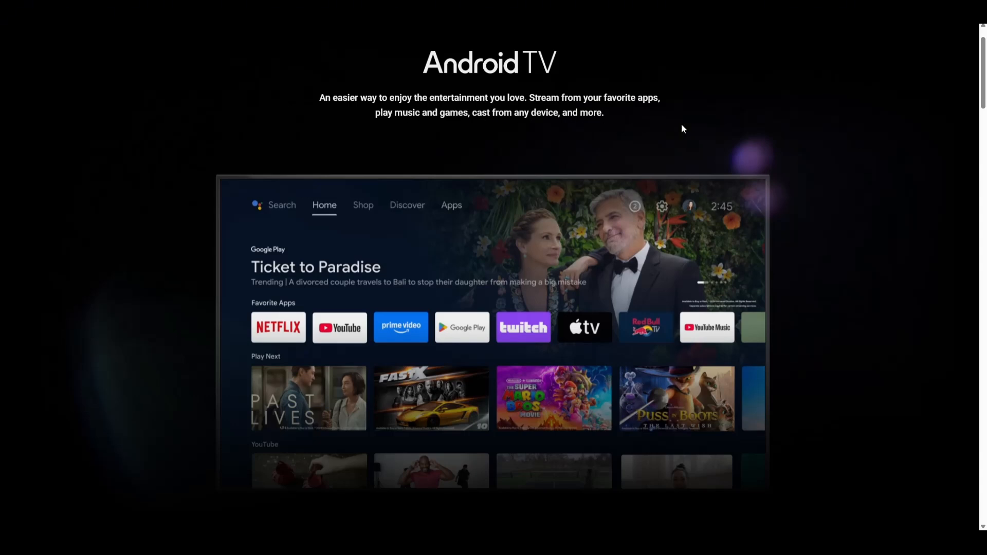
mouse_move(851, 175)
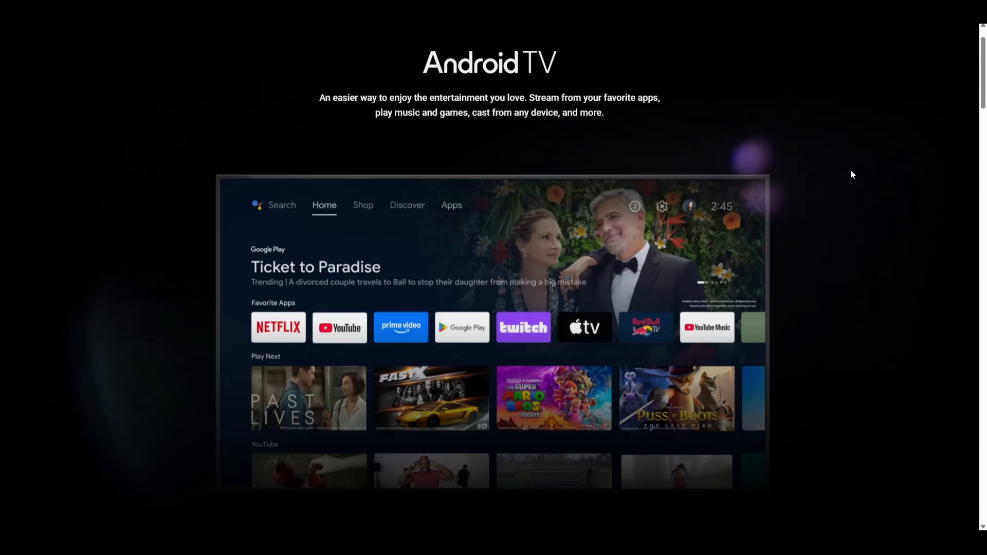
Step: Scroll past the Hey Google and big-screen sections to the Google Play apps and games grid
scroll("down", 3)
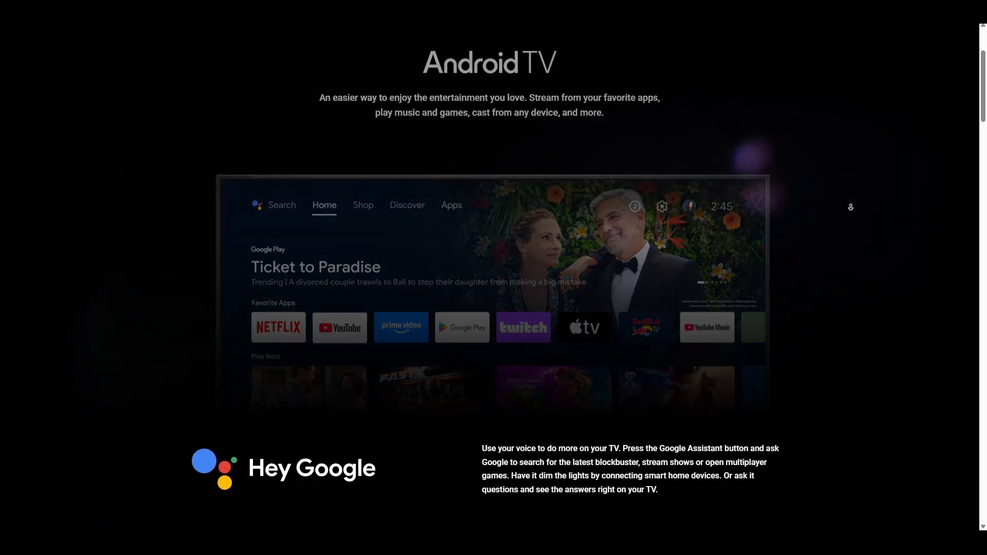
scroll("down", 3)
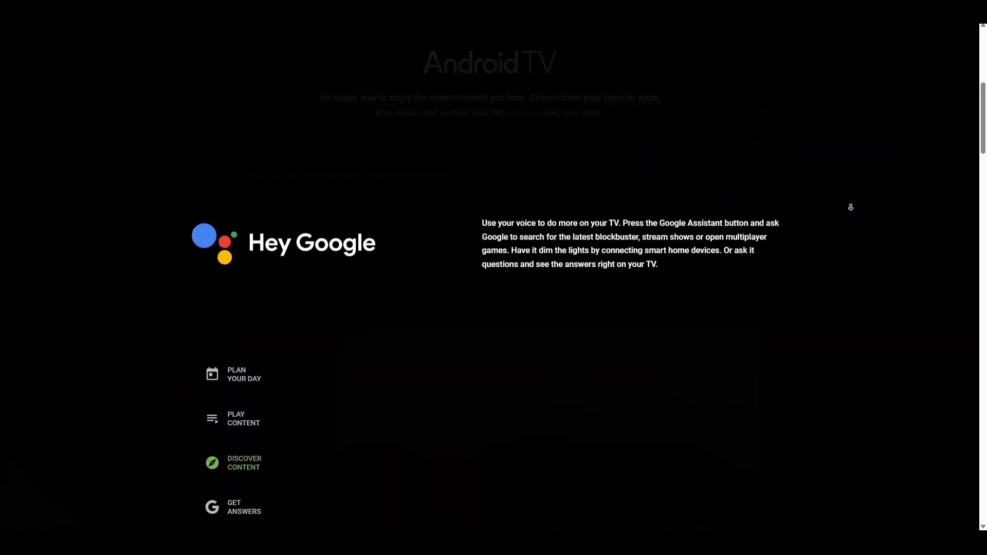
scroll("down", 3)
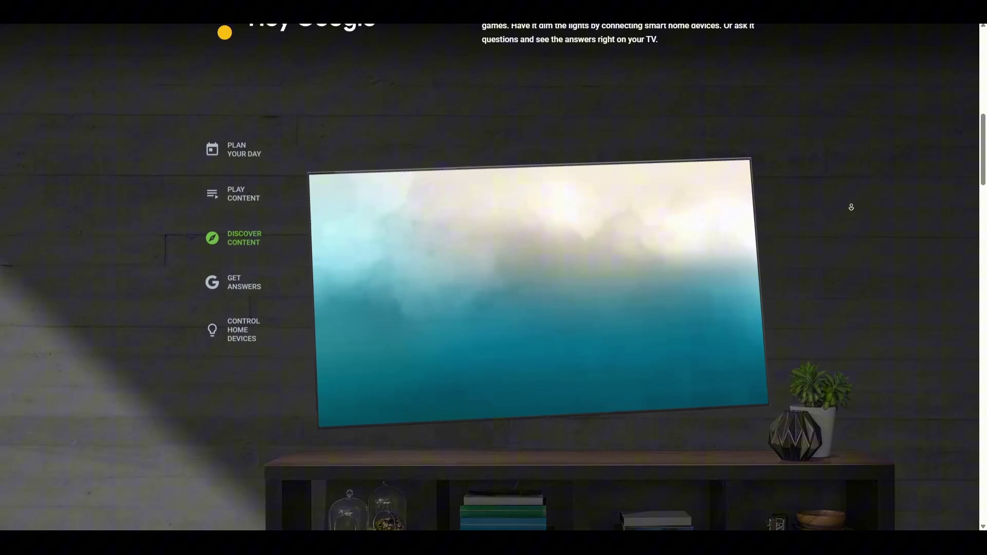
scroll("down", 3)
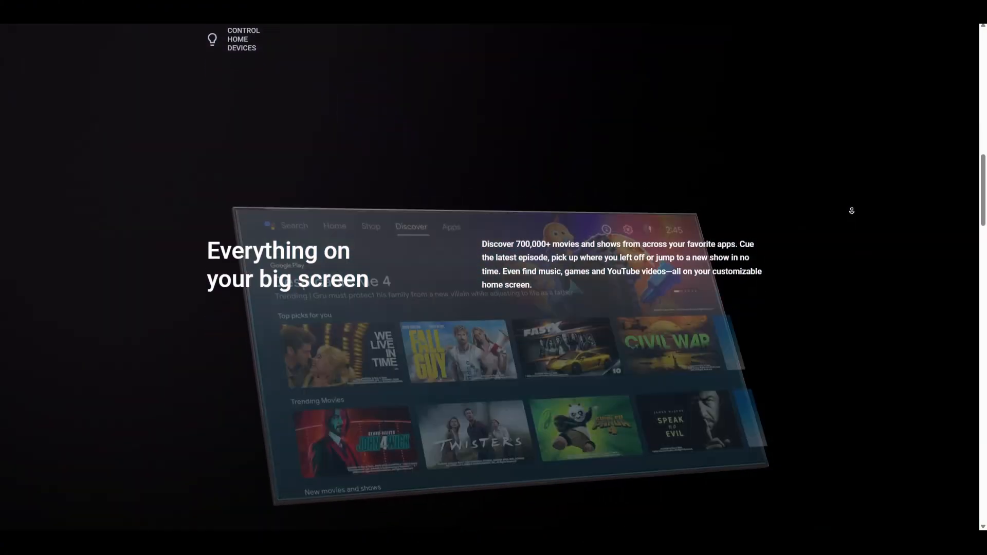
scroll("down", 3)
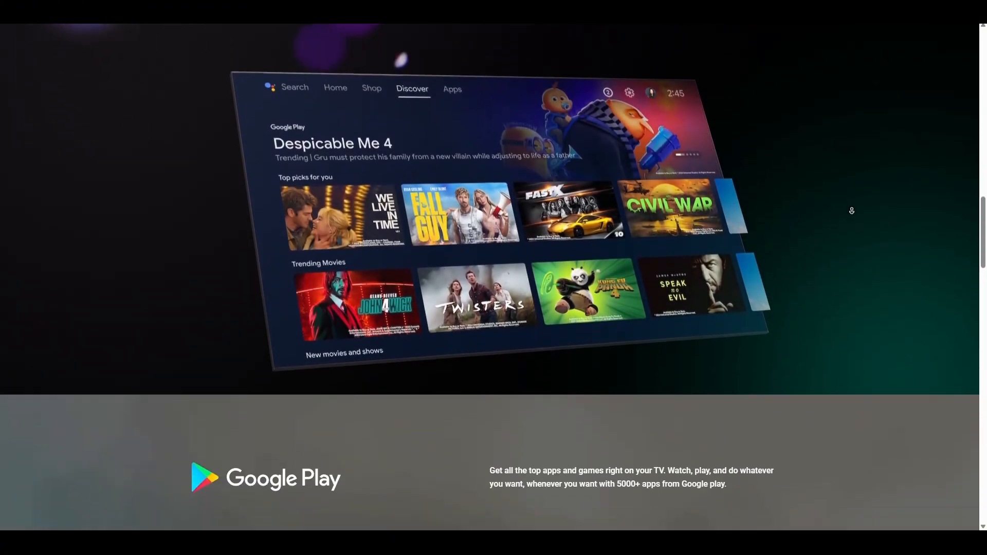
scroll("down", 3)
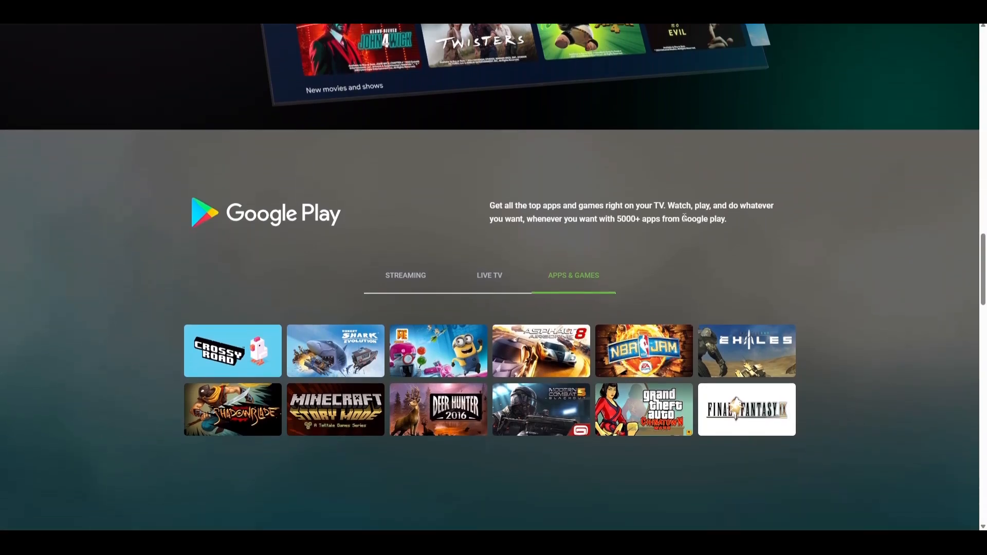
scroll("down", 3)
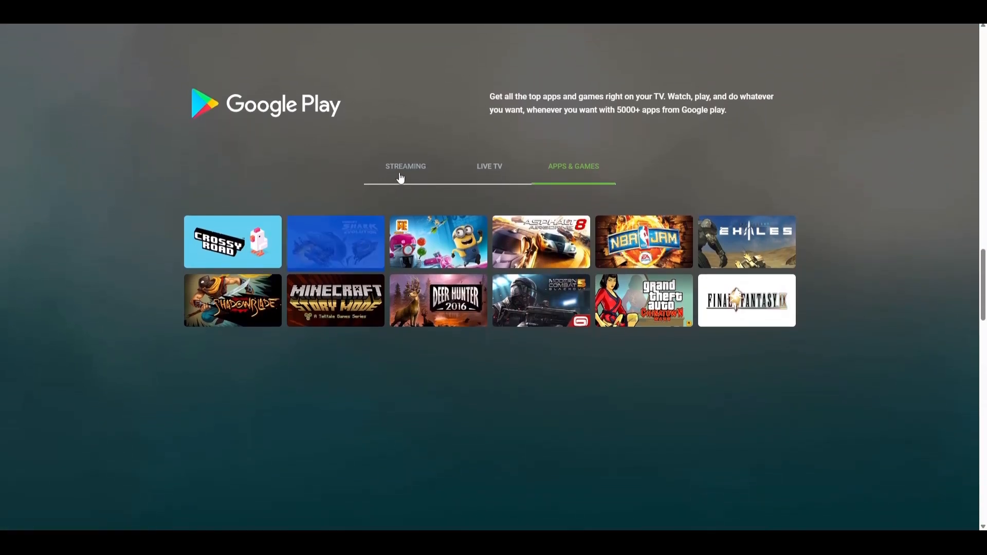
mouse_move(405, 167)
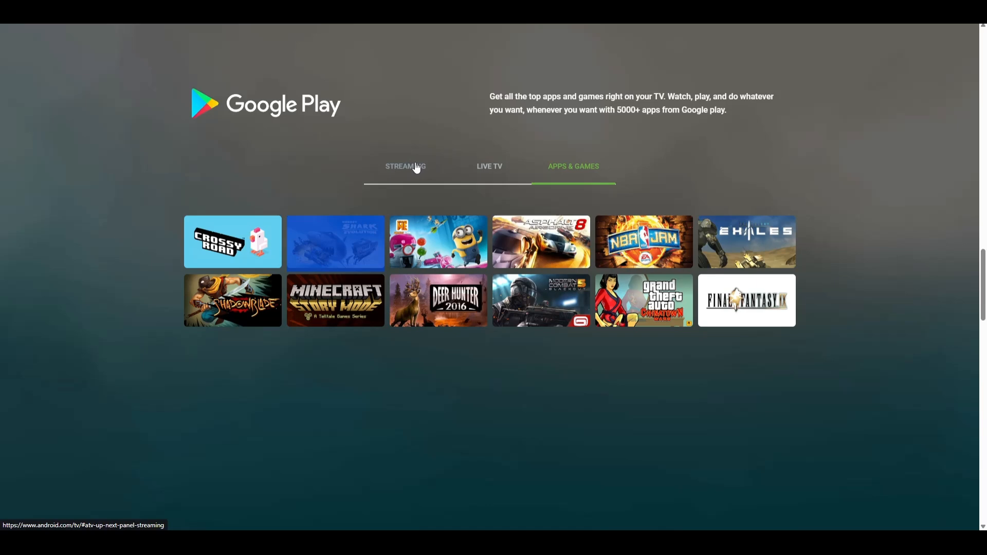
left_click(405, 167)
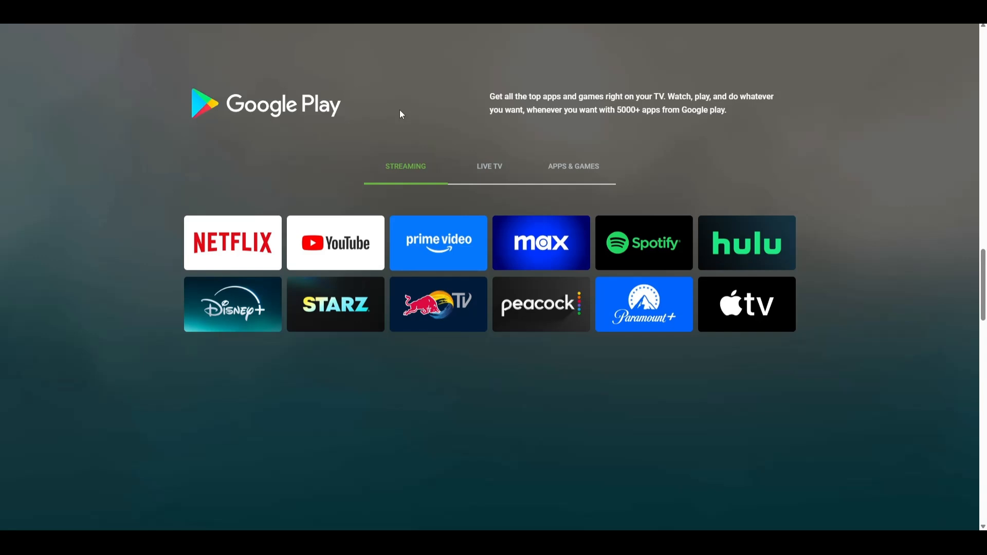
mouse_move(213, 133)
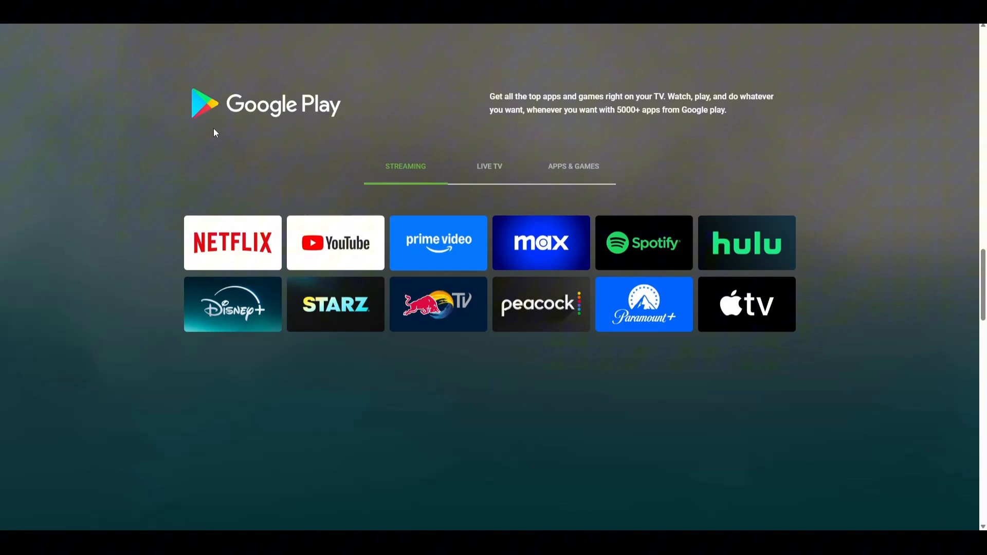
mouse_move(288, 131)
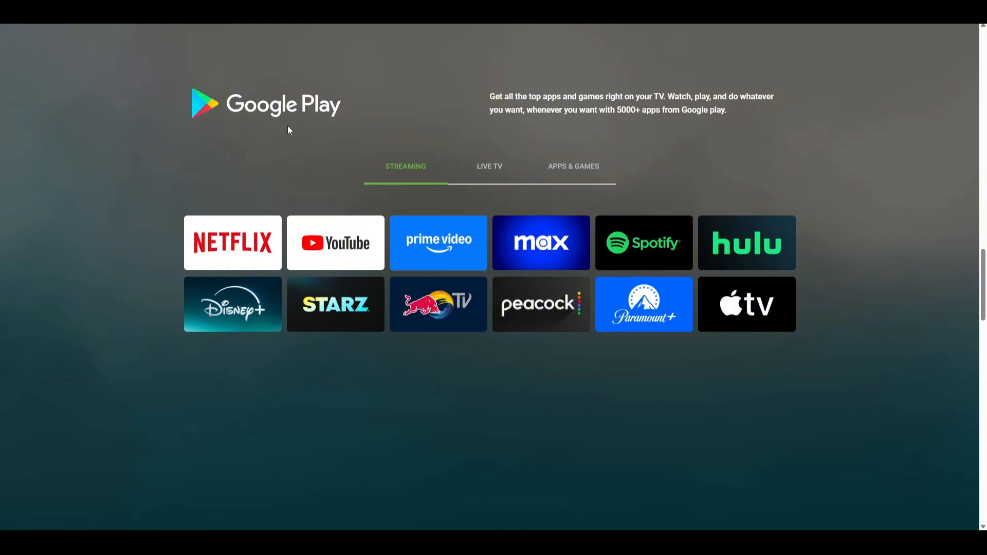
left_click(489, 167)
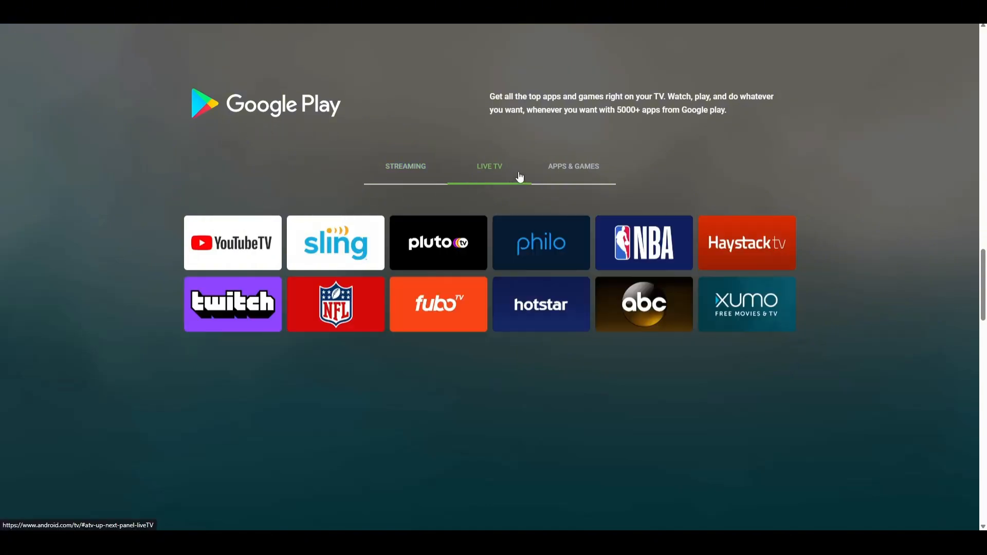
left_click(573, 167)
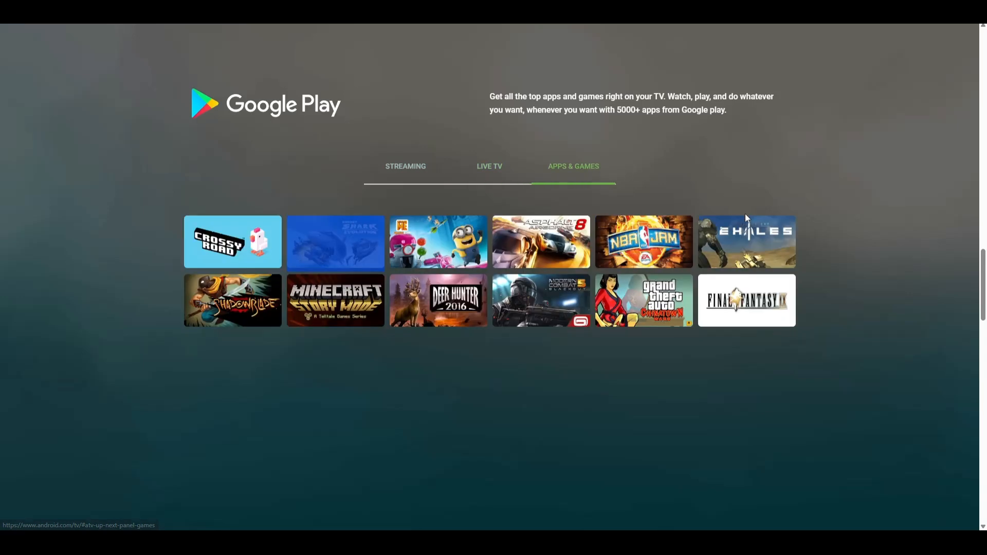
mouse_move(515, 289)
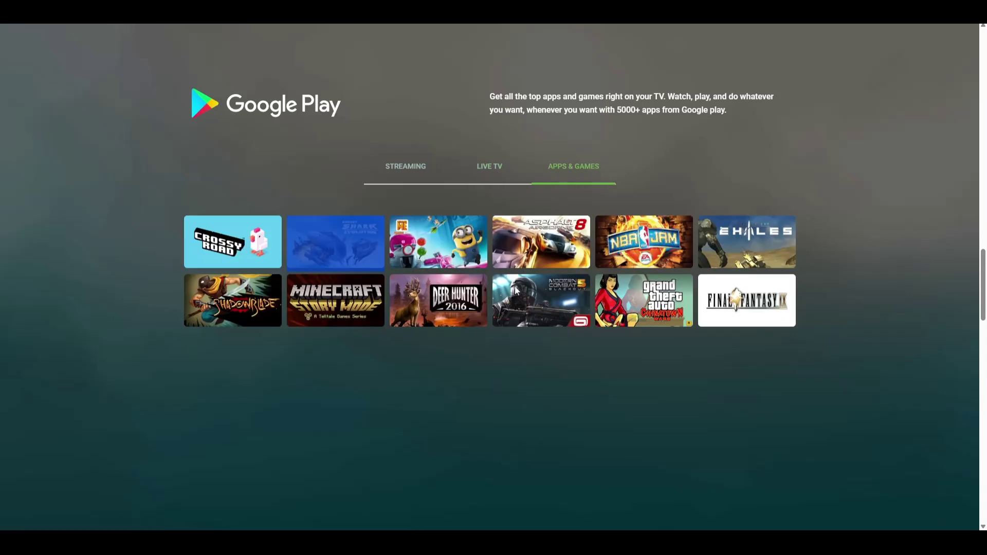
mouse_move(541, 305)
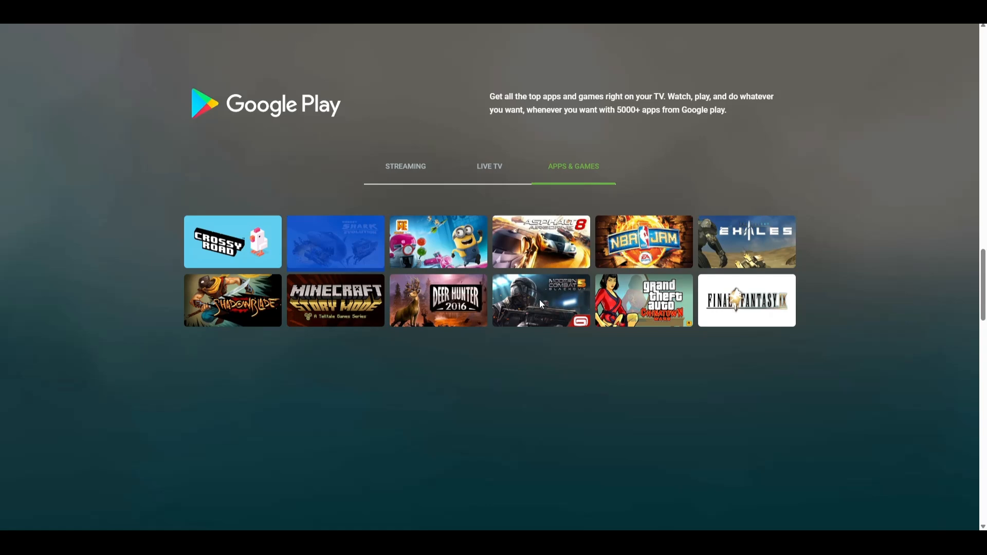
mouse_move(620, 330)
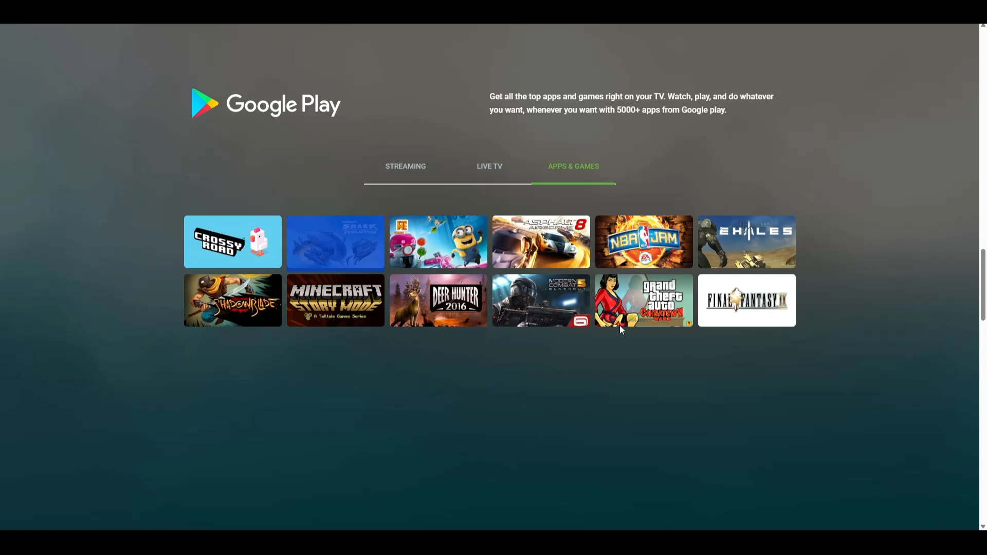
scroll("up", 3)
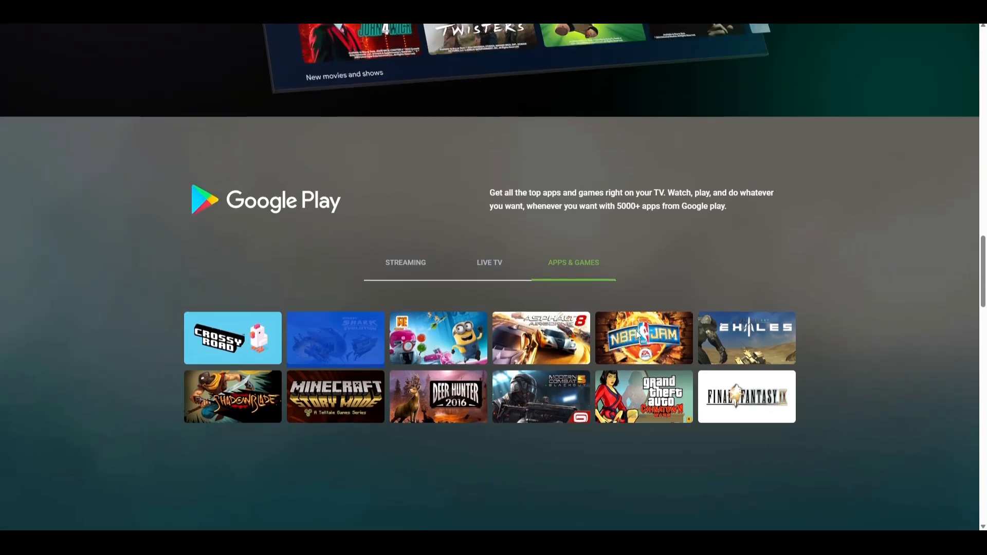
Step: Scroll back up to the 'Everything on your big screen' section showing the Discover home screen
scroll("up", 3)
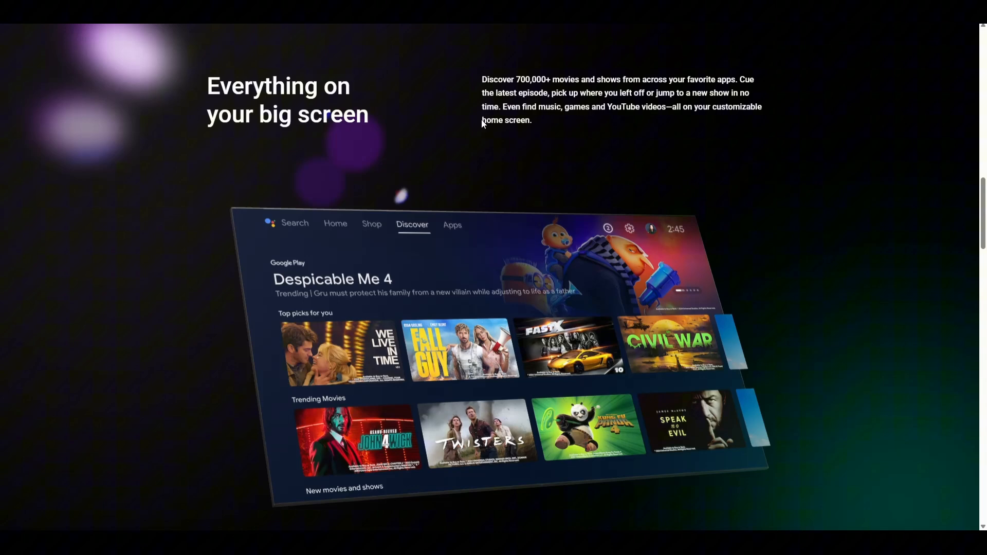
mouse_move(634, 131)
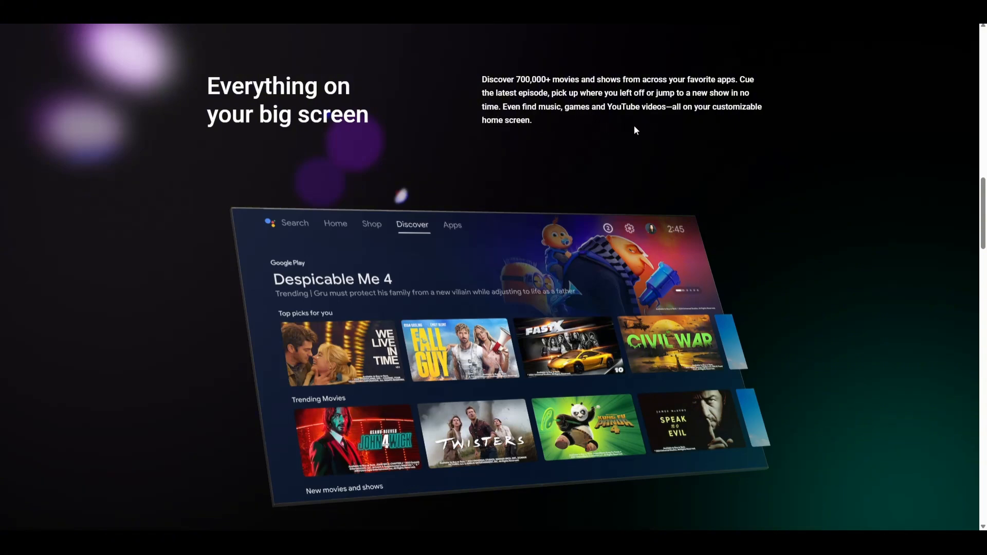
mouse_move(629, 131)
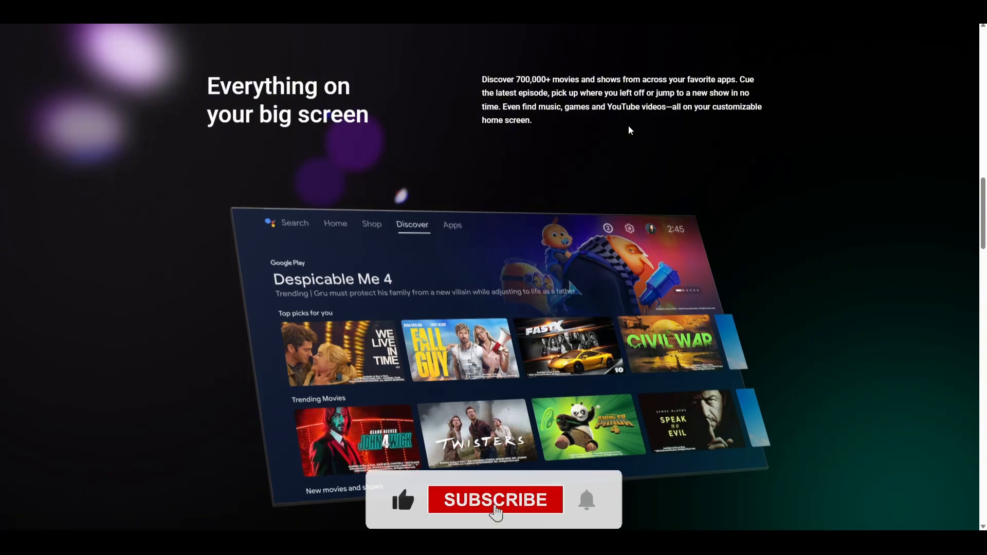
left_click(496, 500)
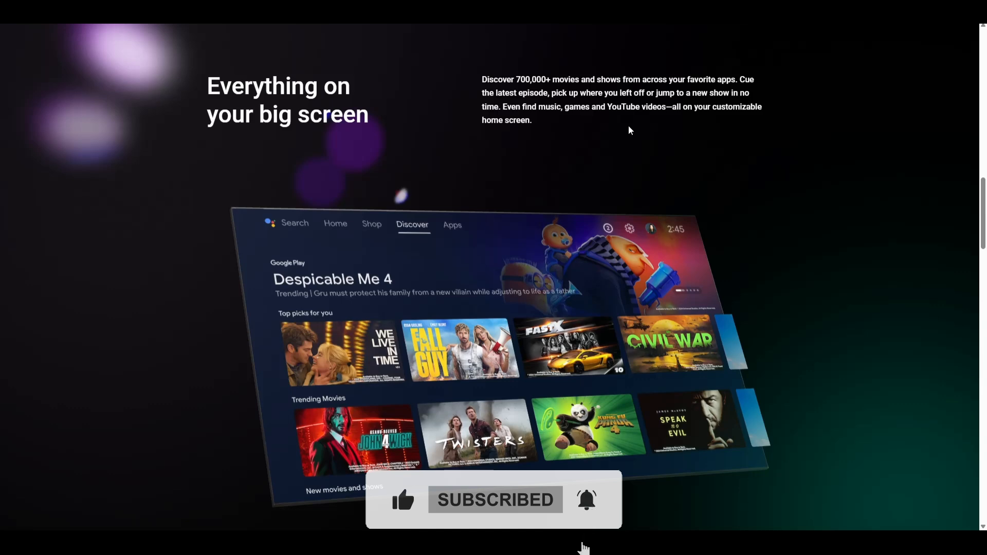